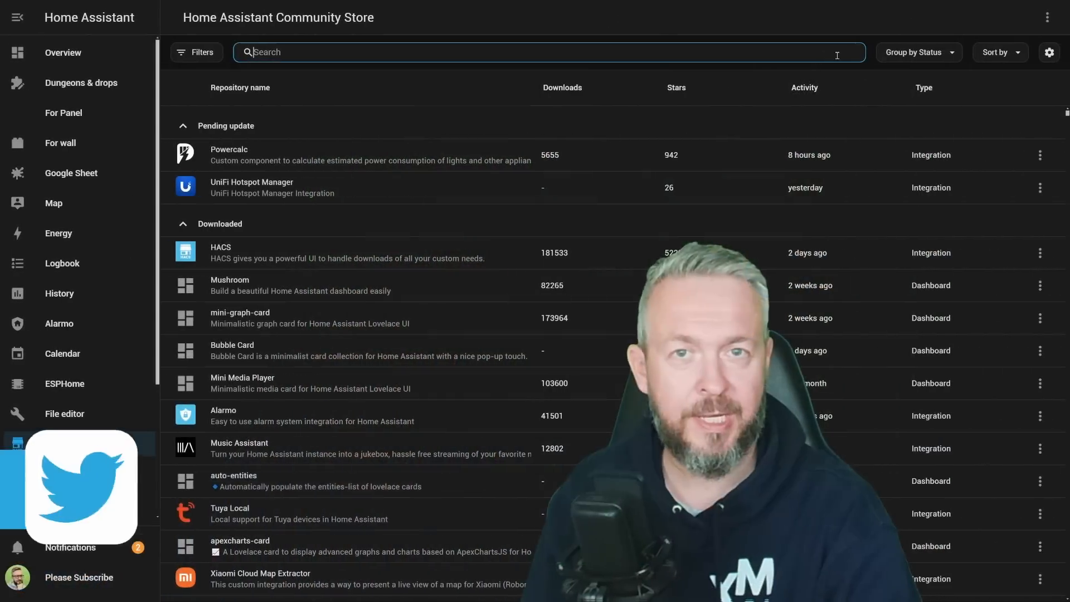
- Find the Clock Weather Card in HACS by searching 'clock' and download it
text(clock)
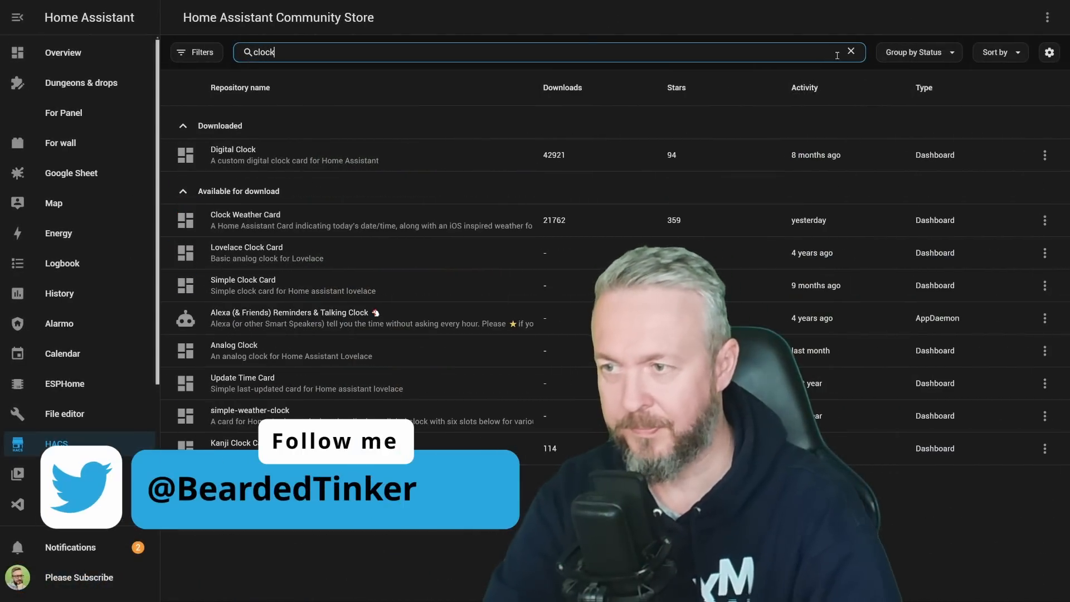
click(245, 219)
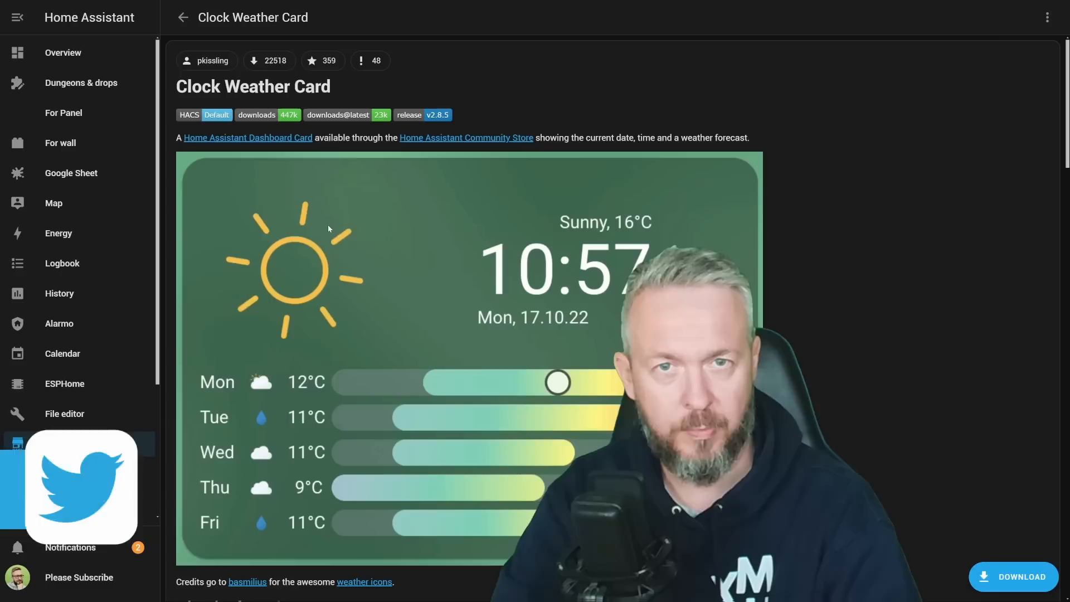
click(1012, 576)
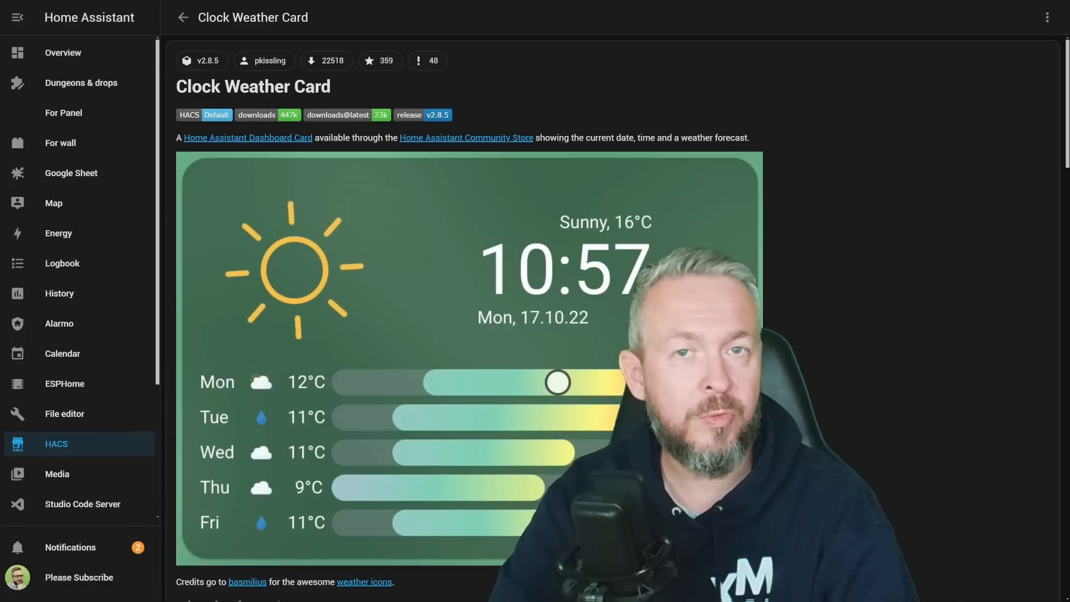
- Select the full configuration YAML example from the card's README for copying
scroll(down, 3)
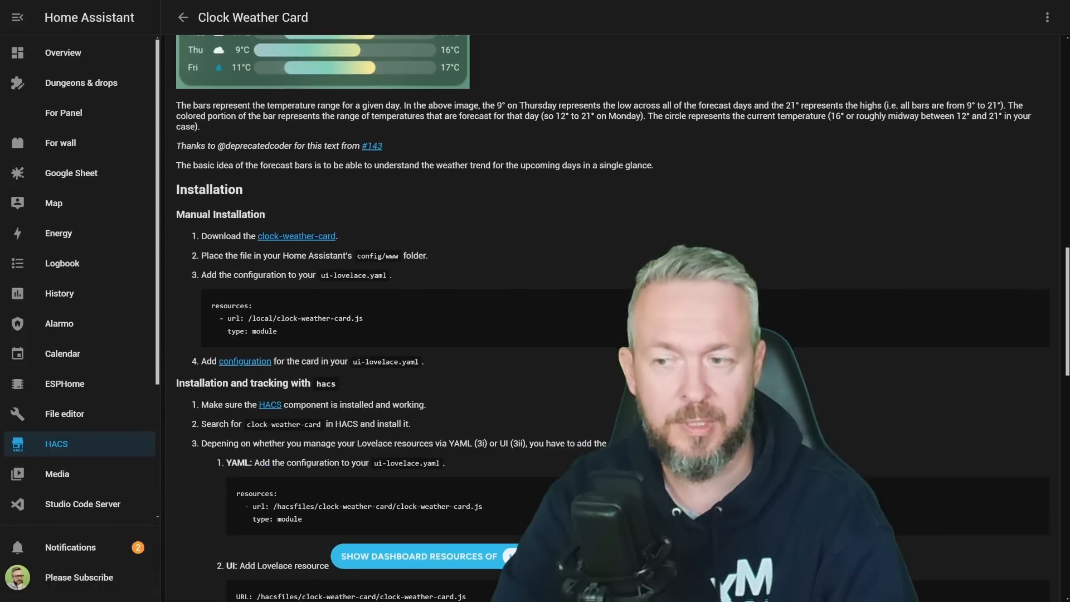
scroll(down, 3)
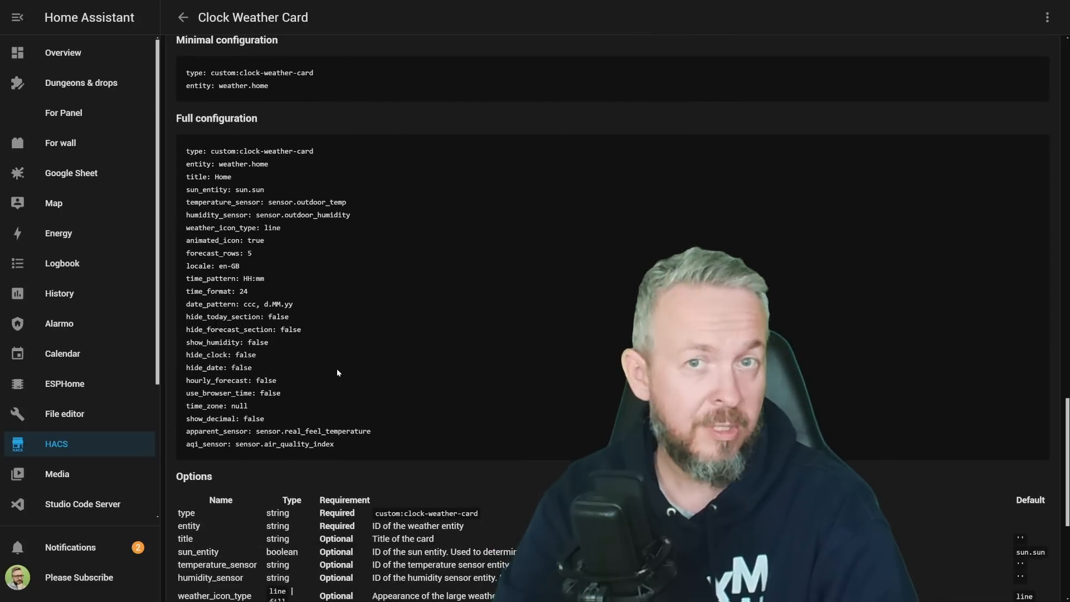
drag(184, 151, 334, 443)
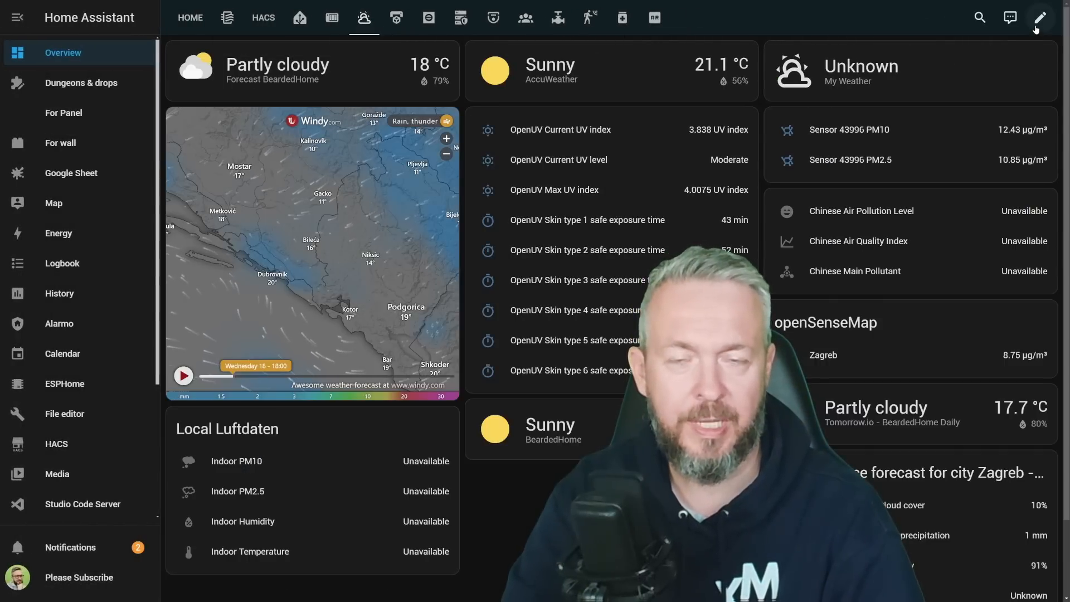
- Edit the dashboard and add a Custom: Clock Weather Card with the full configuration pasted in
click(1040, 17)
text(clo)
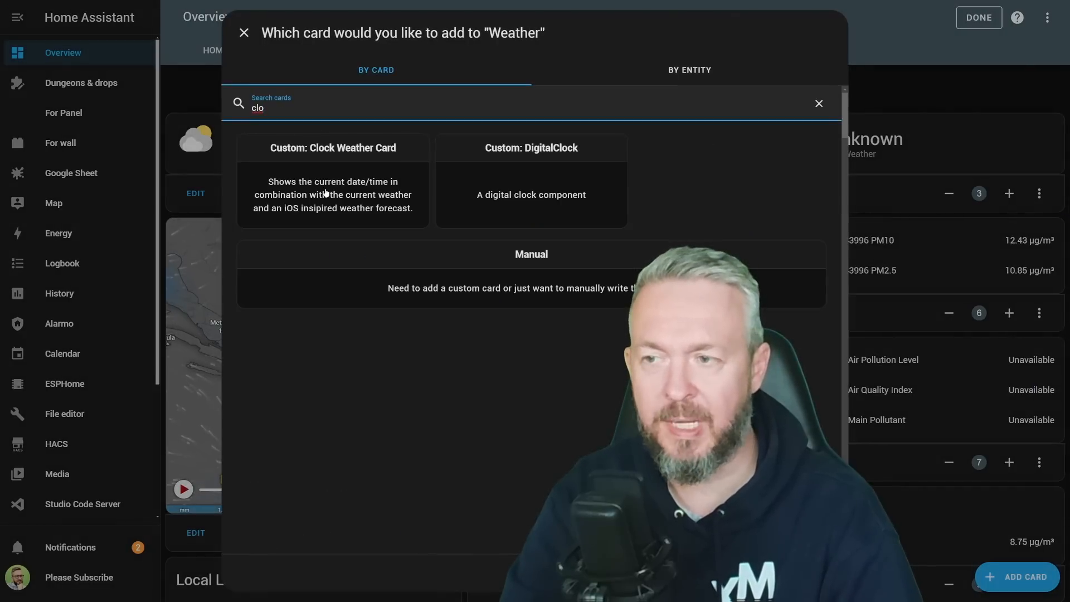
click(332, 147)
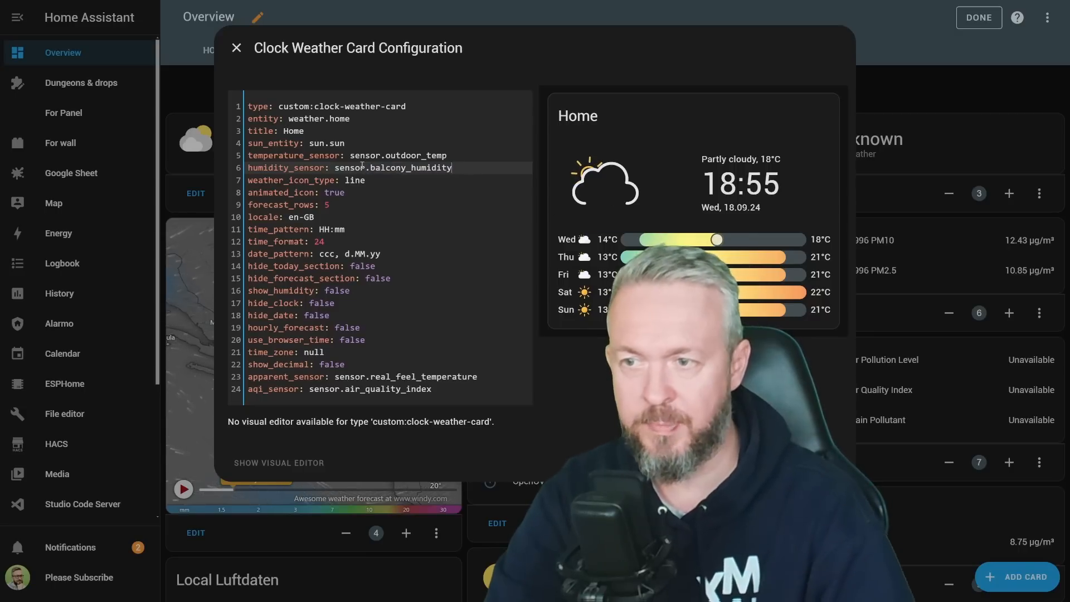
- Point the card at sensor.balcony_temperature, set animated_icon true and adjust forecast_rows
double_click(415, 155)
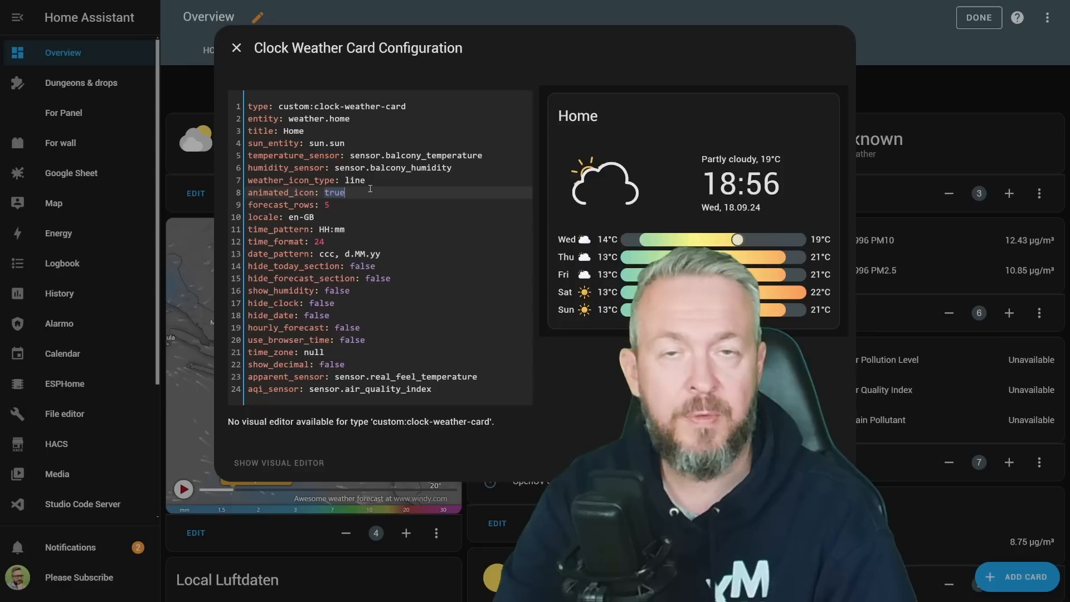
text(fl)
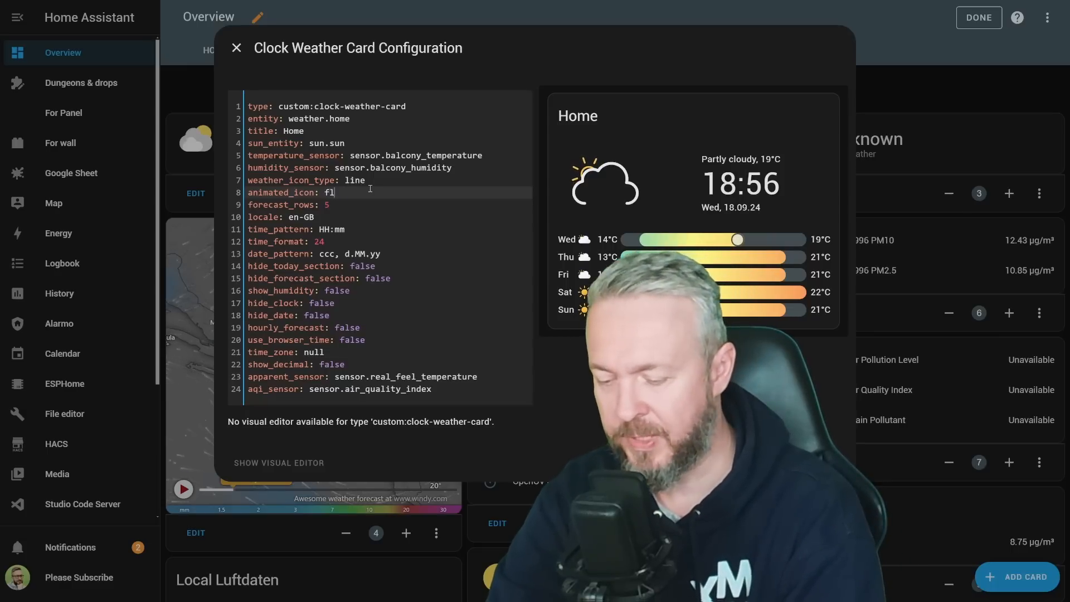
text(as)
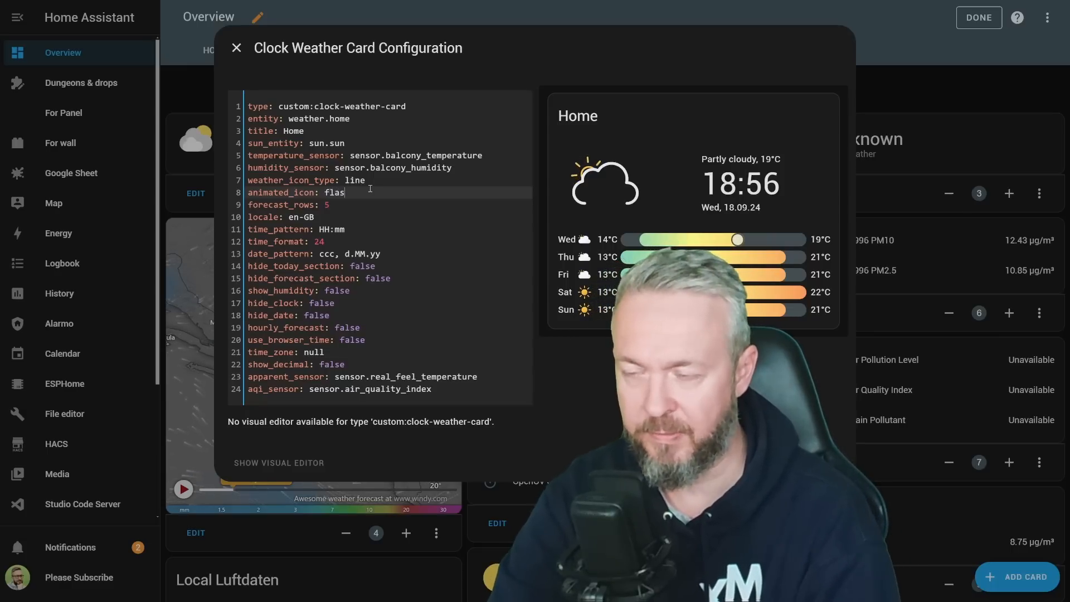
text(e)
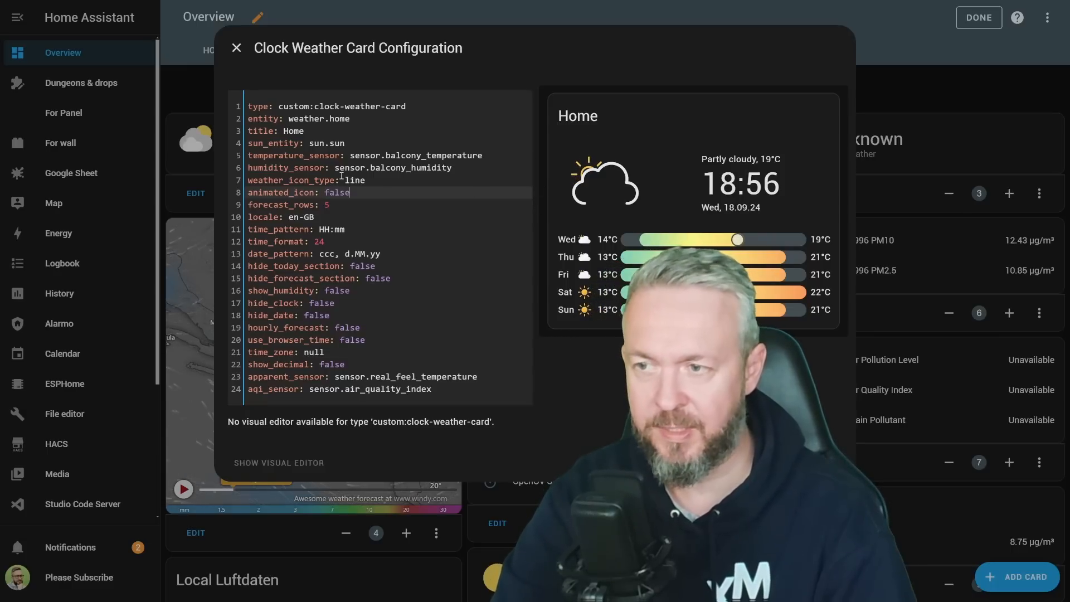
text(true)
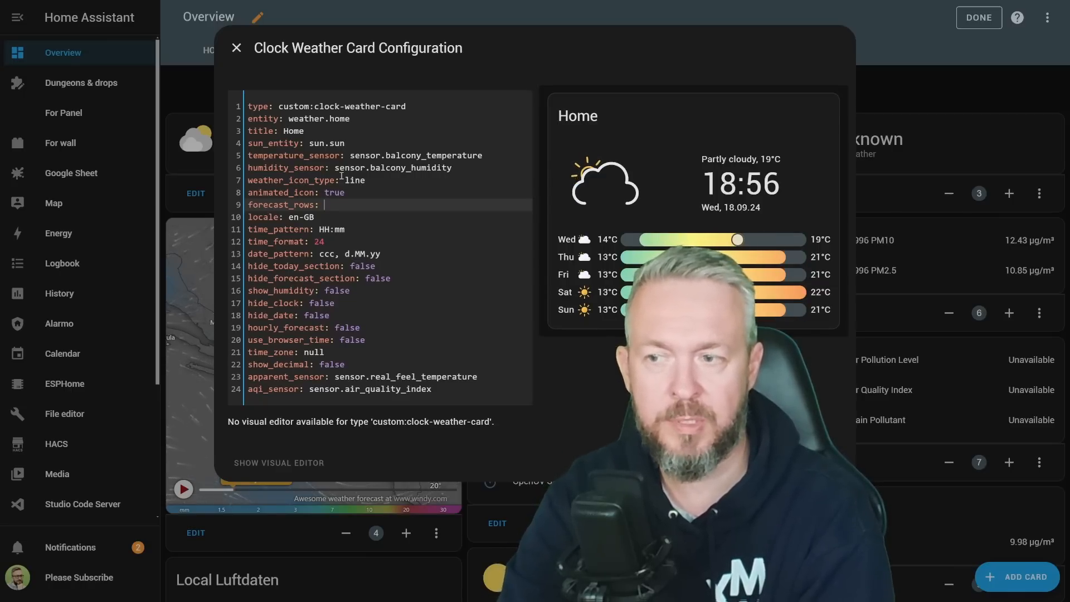
text(6)
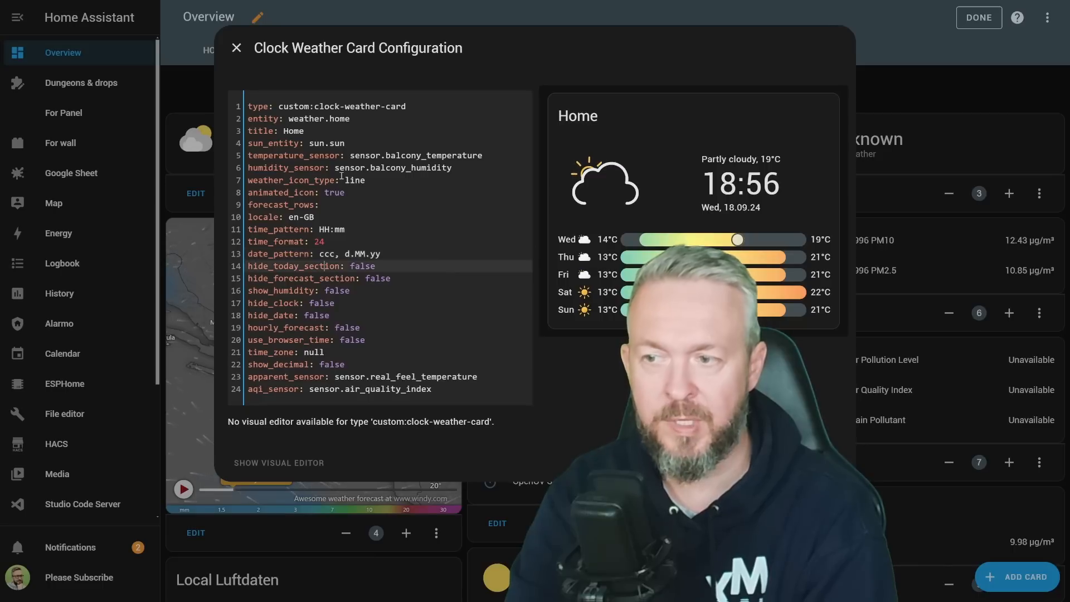
- Set show_humidity true and preview hourly_forecast true, then return it to false
double_click(359, 266)
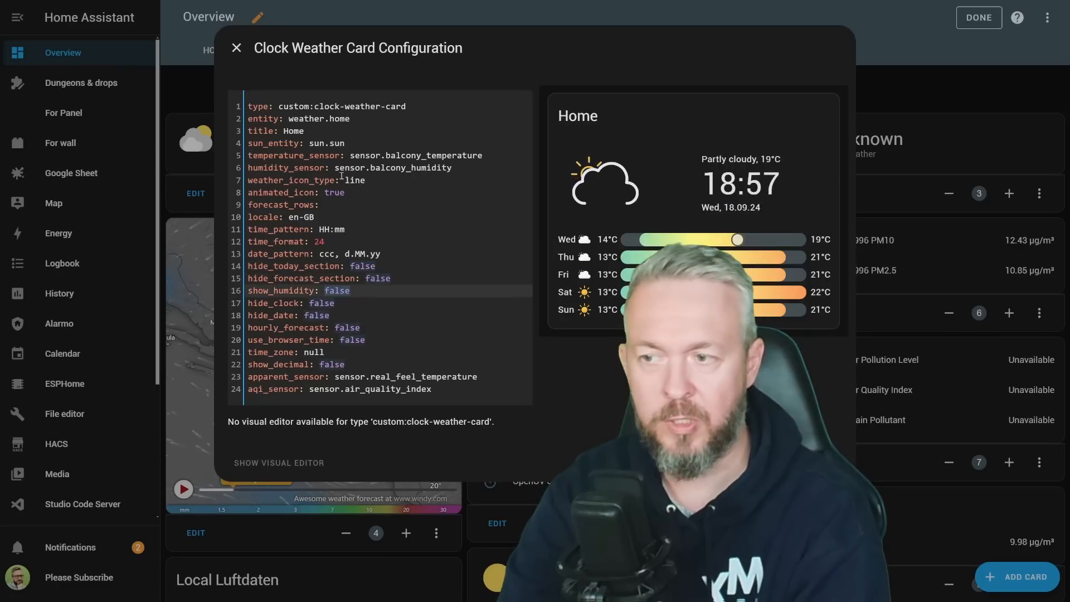
text(tru)
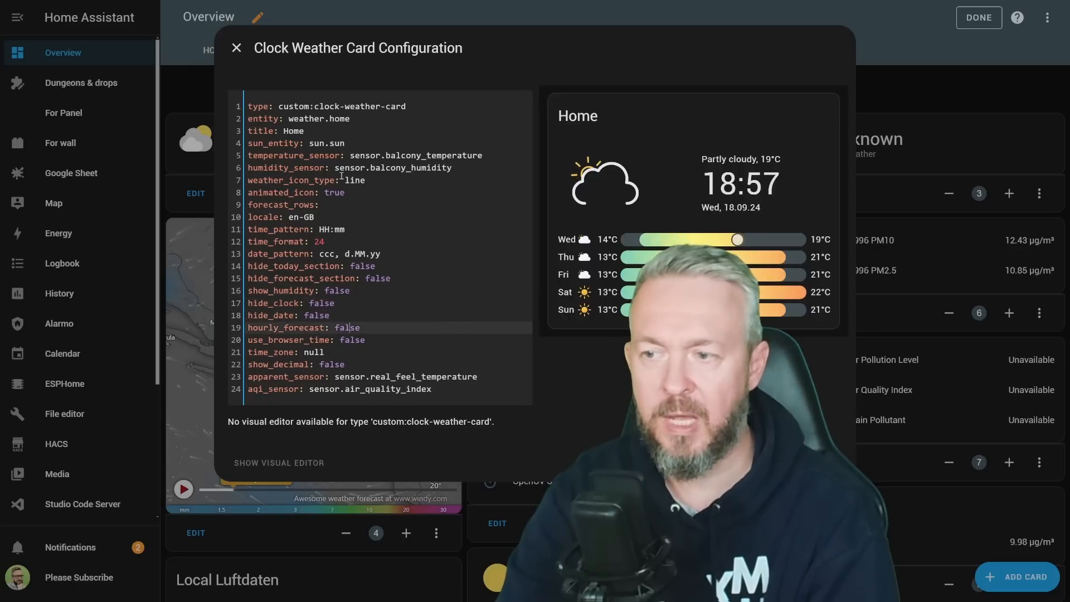
double_click(347, 328)
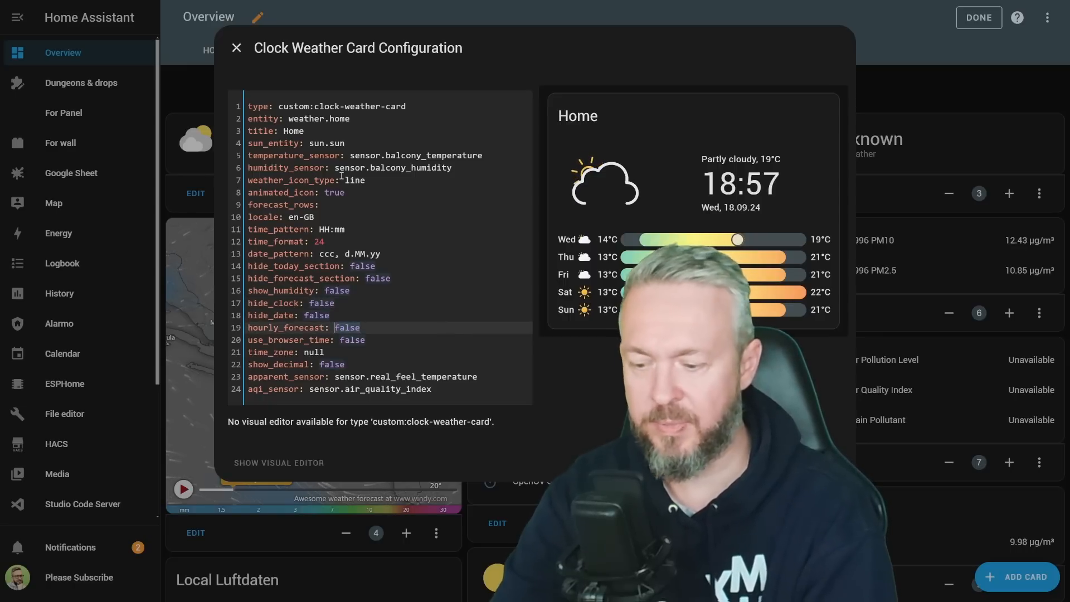
text(t)
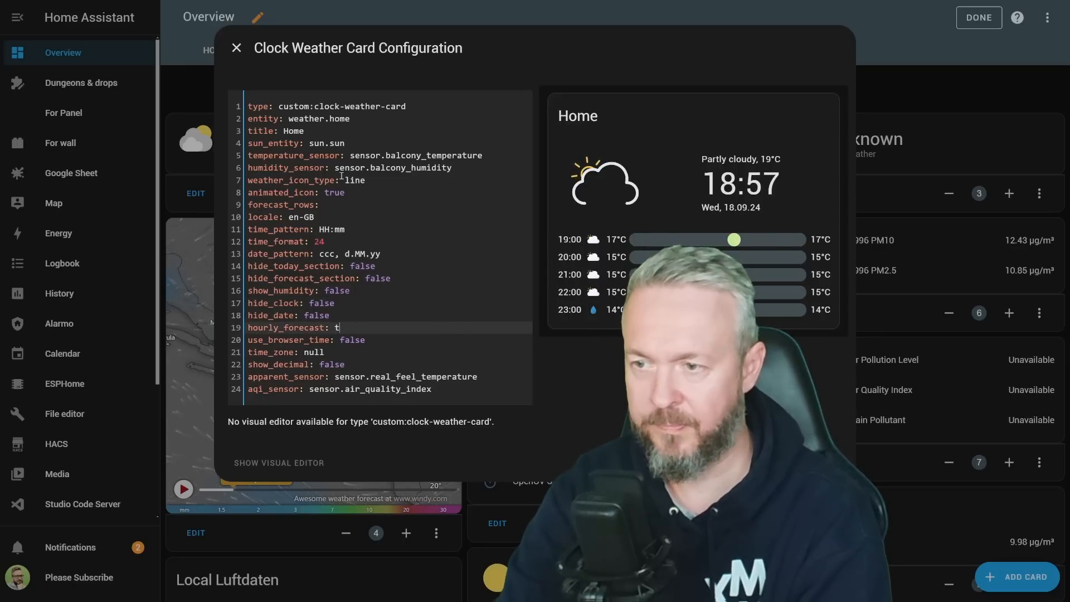
text(alse)
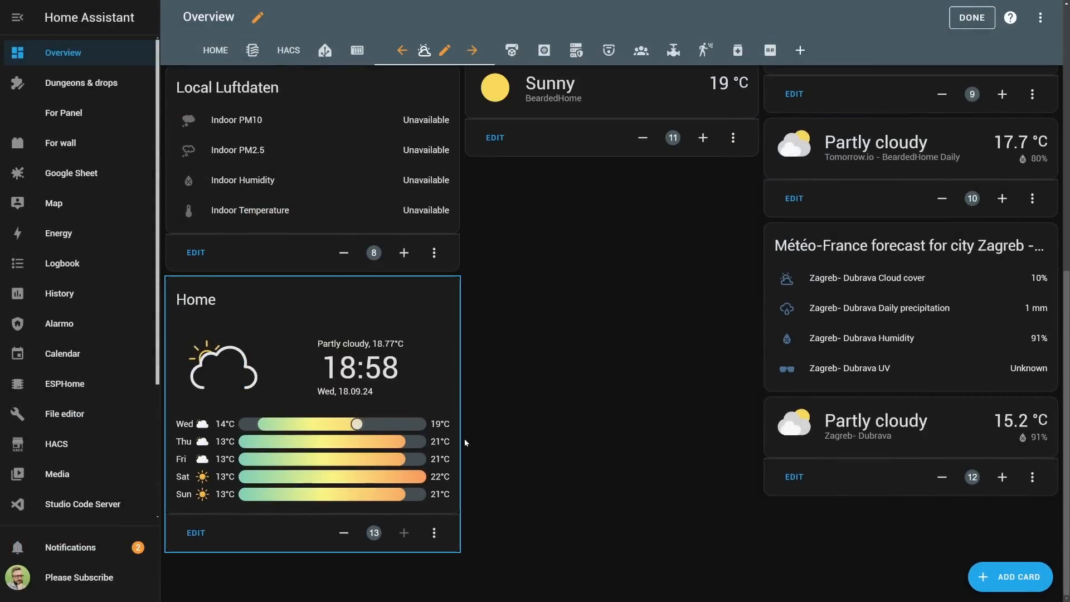
mouse_move(222, 352)
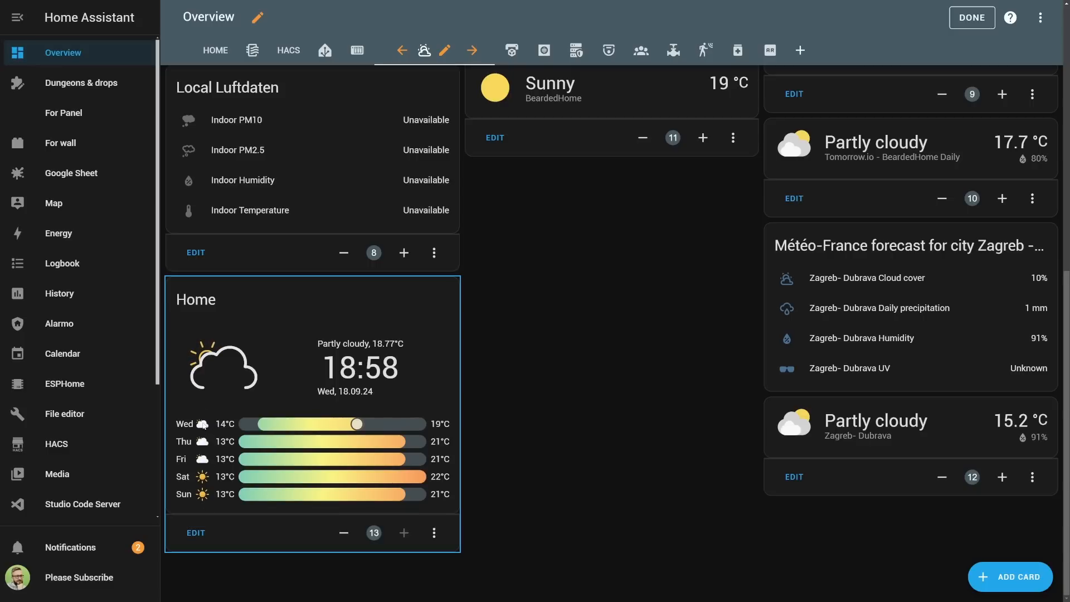
mouse_move(376, 413)
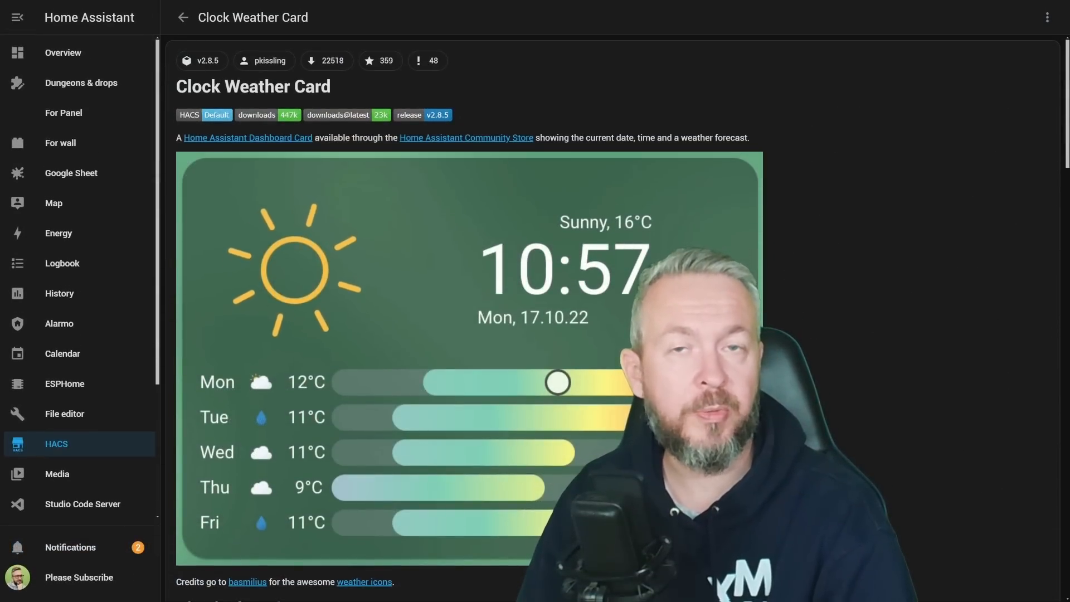
- Go to the clock-weather-card GitHub repository from HACS and star it
click(1047, 17)
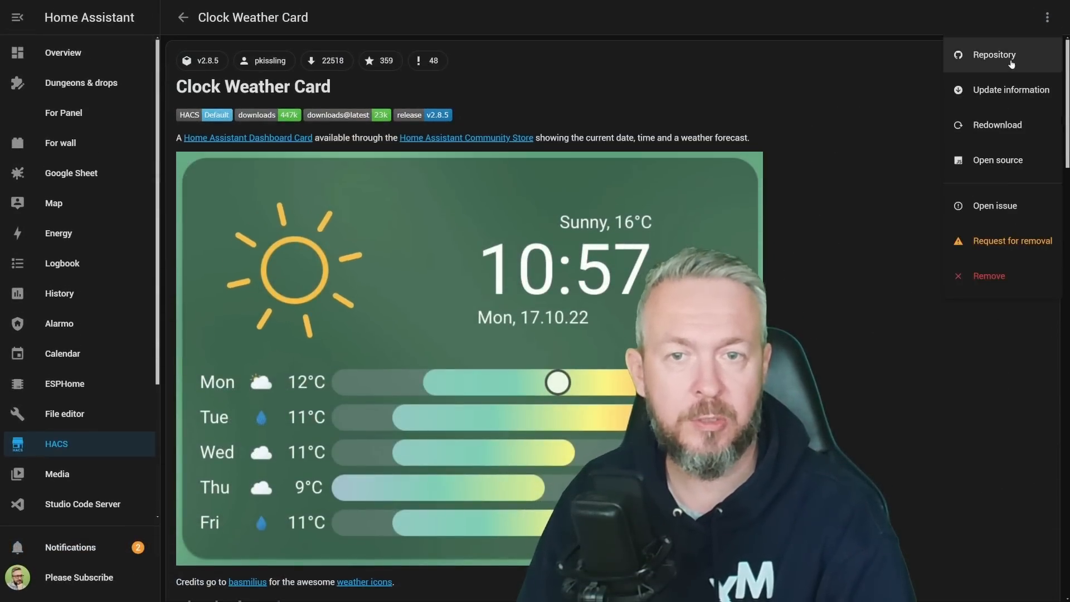
click(994, 54)
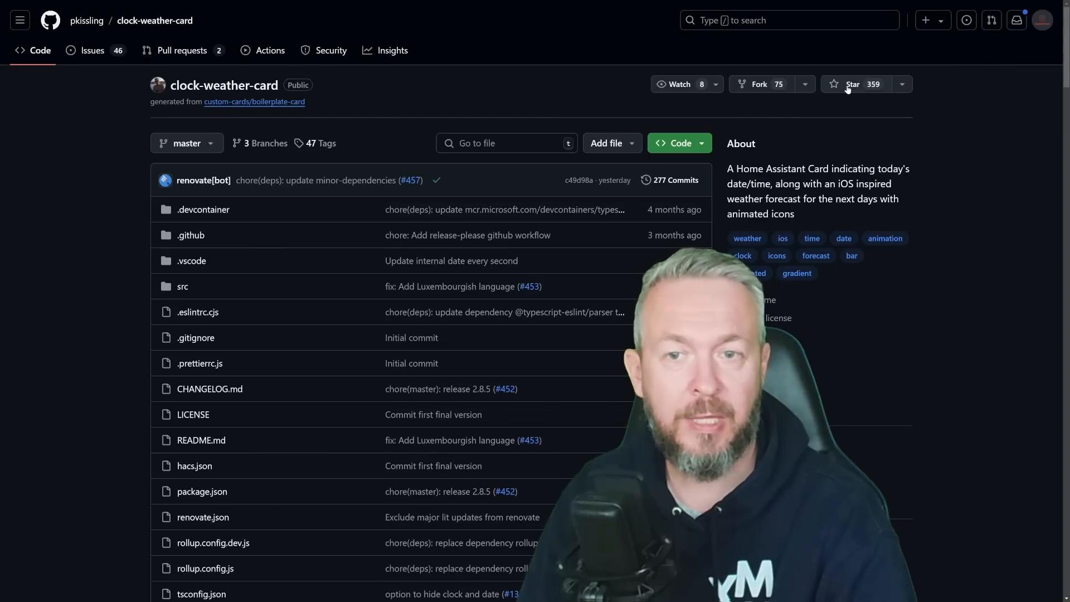
click(850, 85)
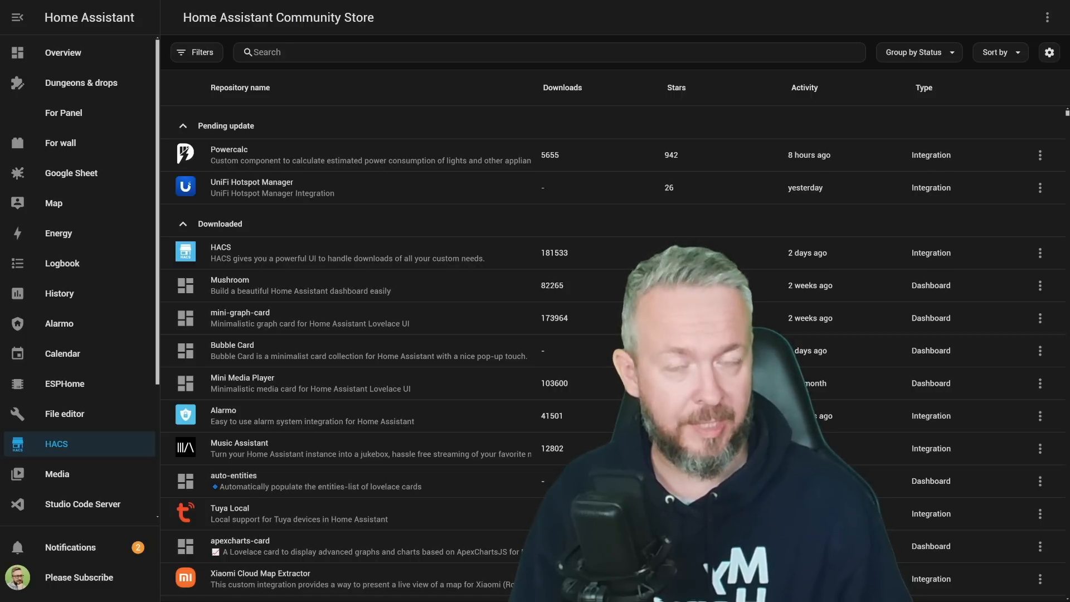
- Search 'ca' in HACS and bring up the Volkswagen Connect integration page, downloading it
text(carnet)
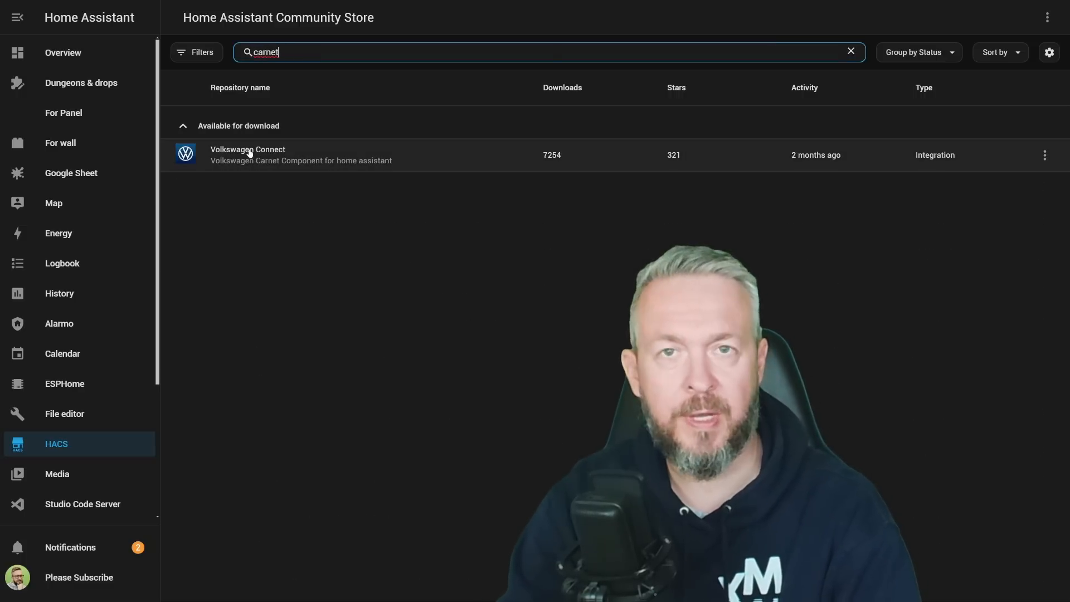
click(247, 155)
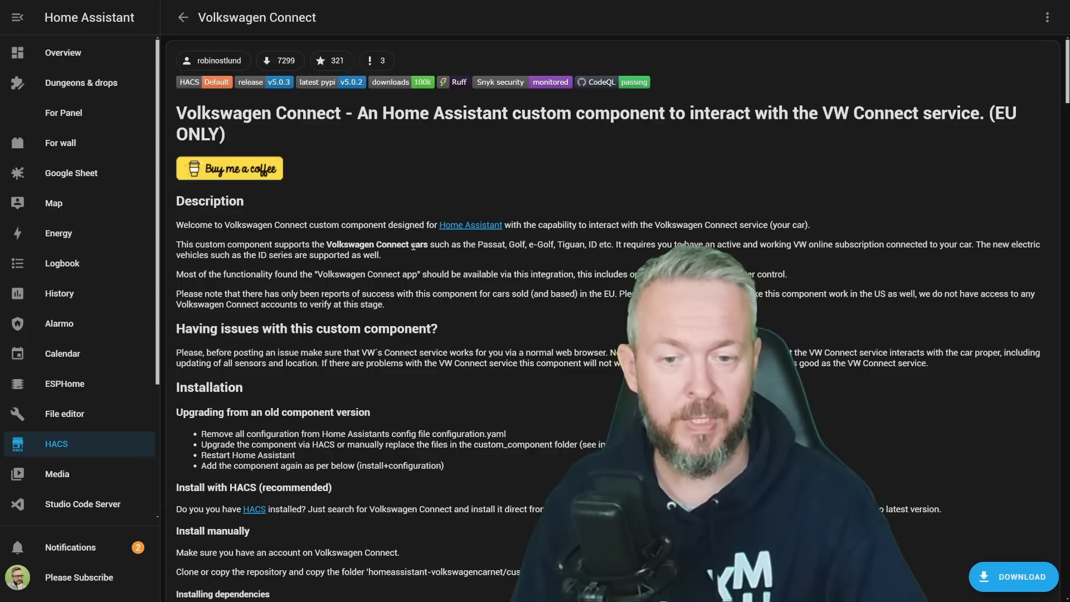
click(1013, 576)
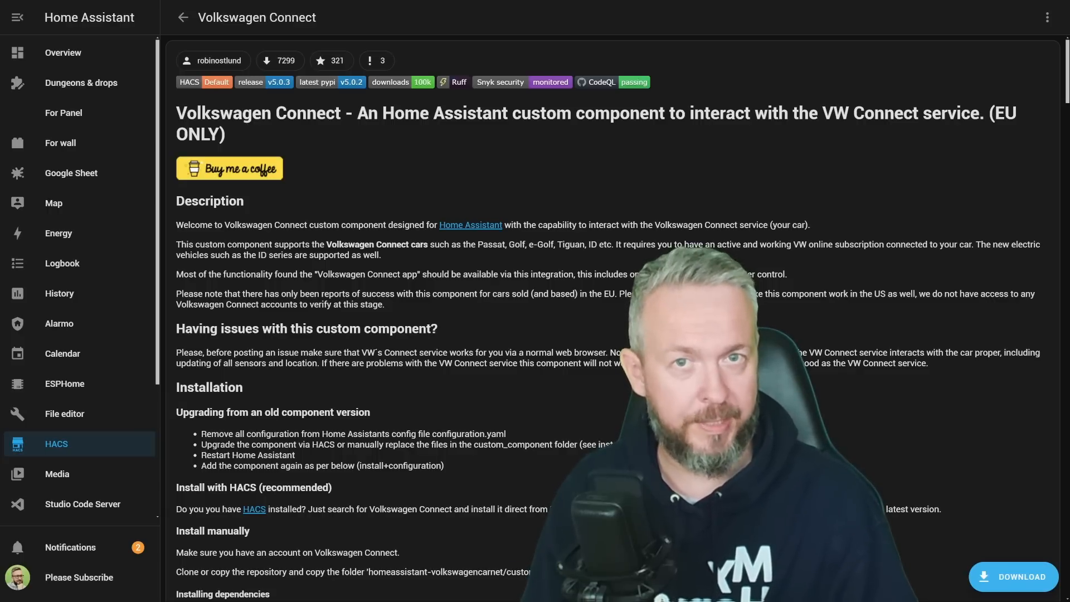
- Navigate to Settings > Devices & Services integrations overview
scroll(down, 3)
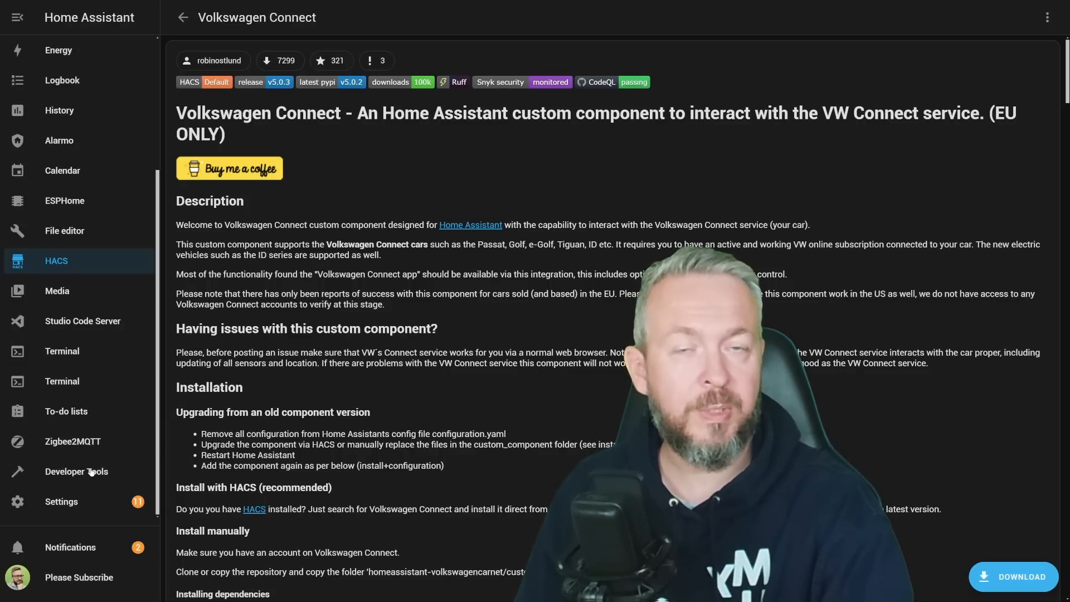
click(76, 472)
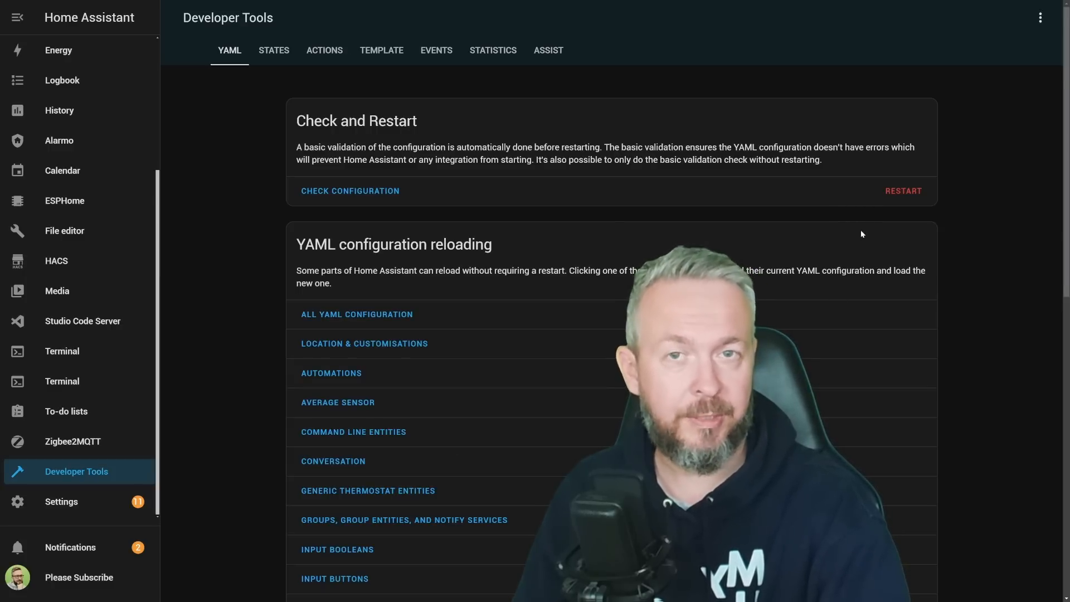
click(61, 501)
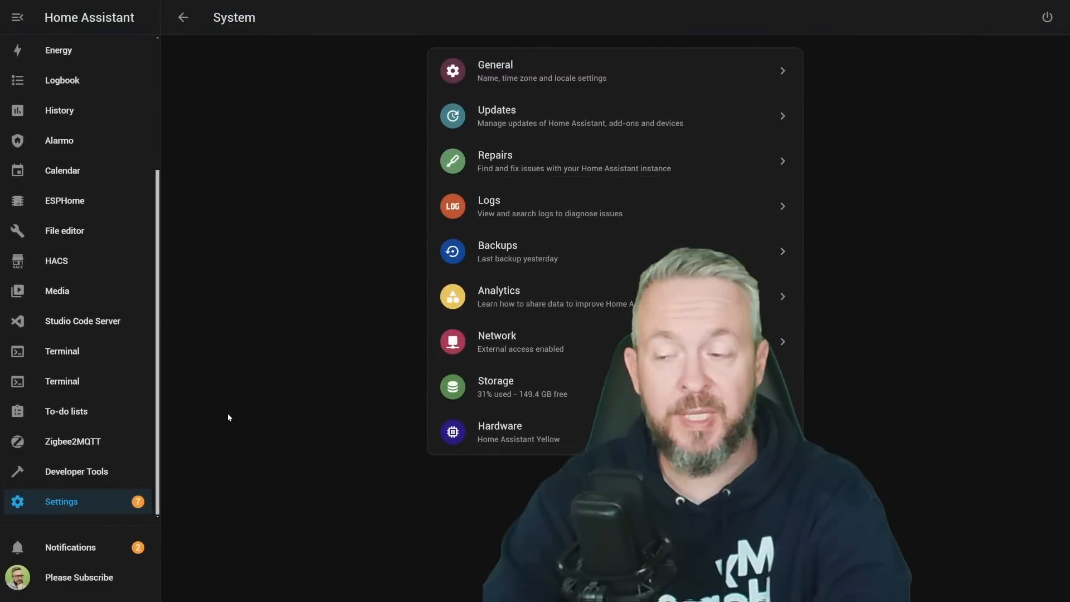
click(182, 18)
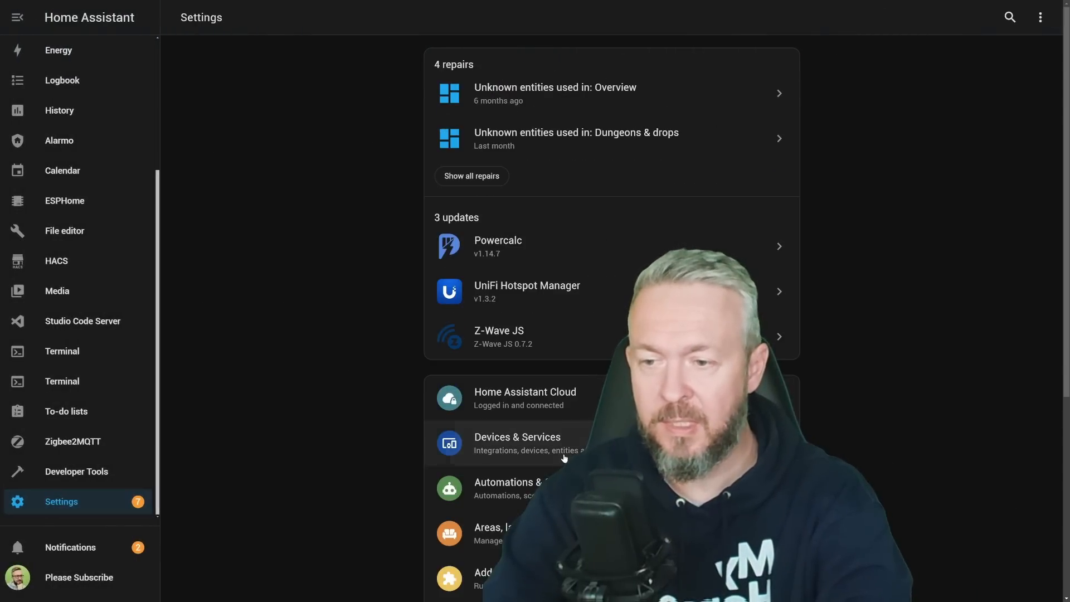
click(517, 437)
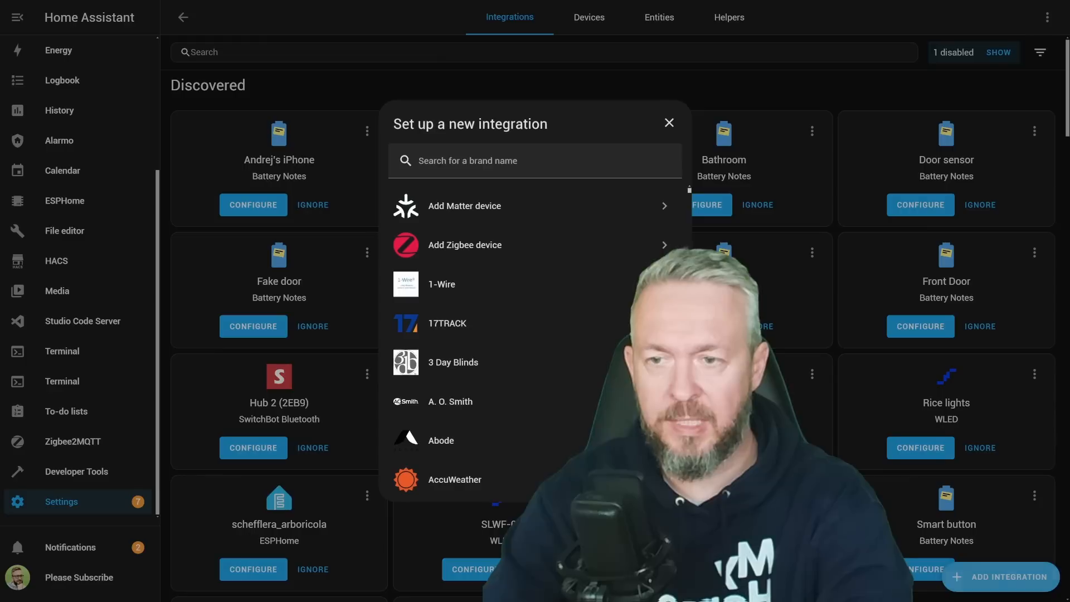
- Add the Volkswagen Connect integration via the 'vo' brand search and sign in to reach vehicle selection
text(vo)
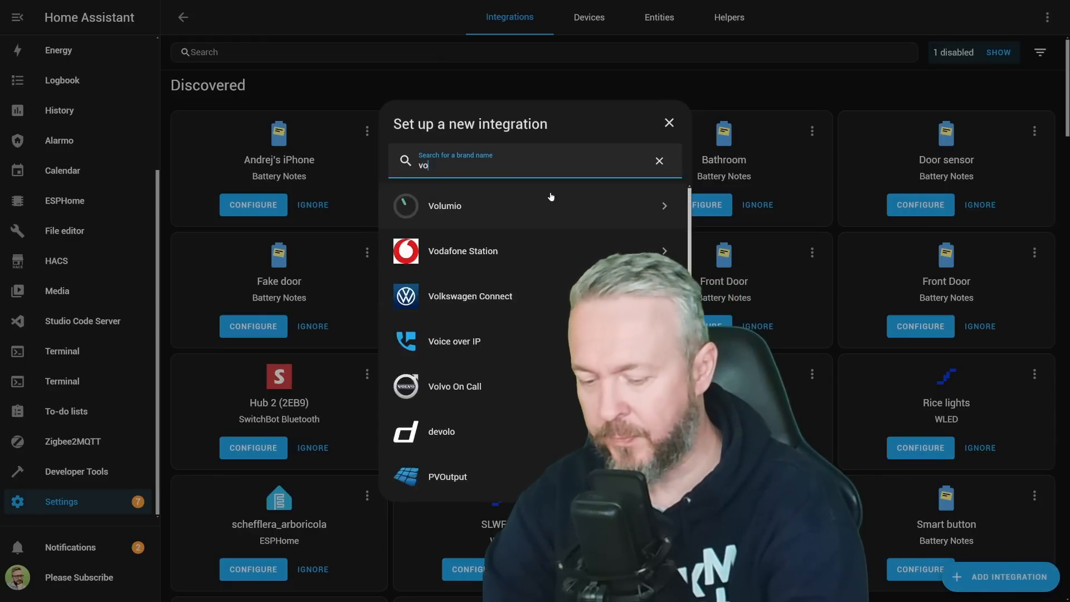
click(469, 295)
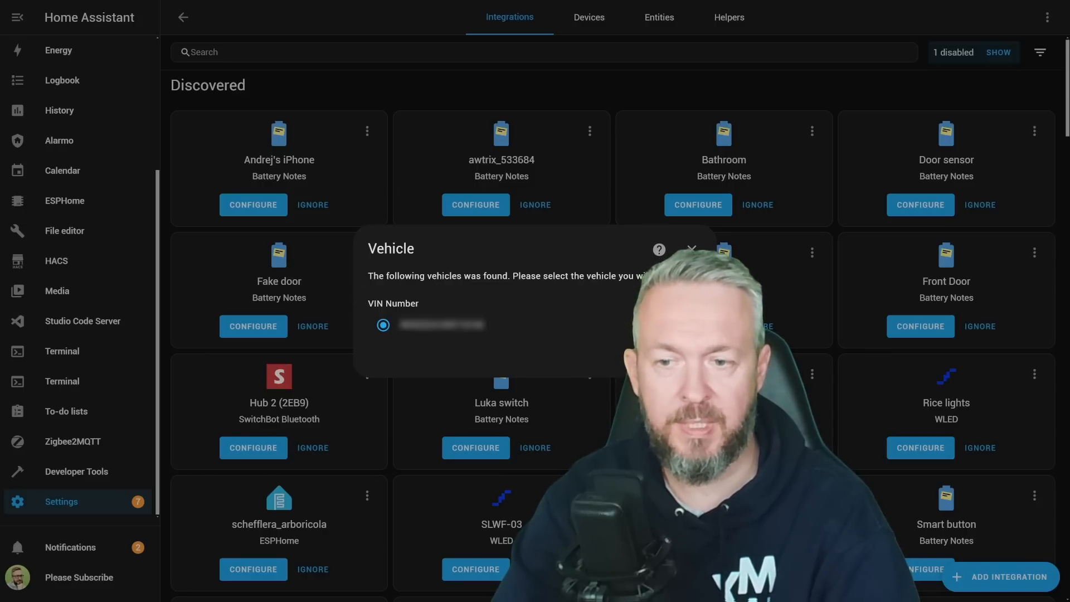
- Confirm the found T-Roc with all resources monitored and assign it to the Balcony area
click(532, 323)
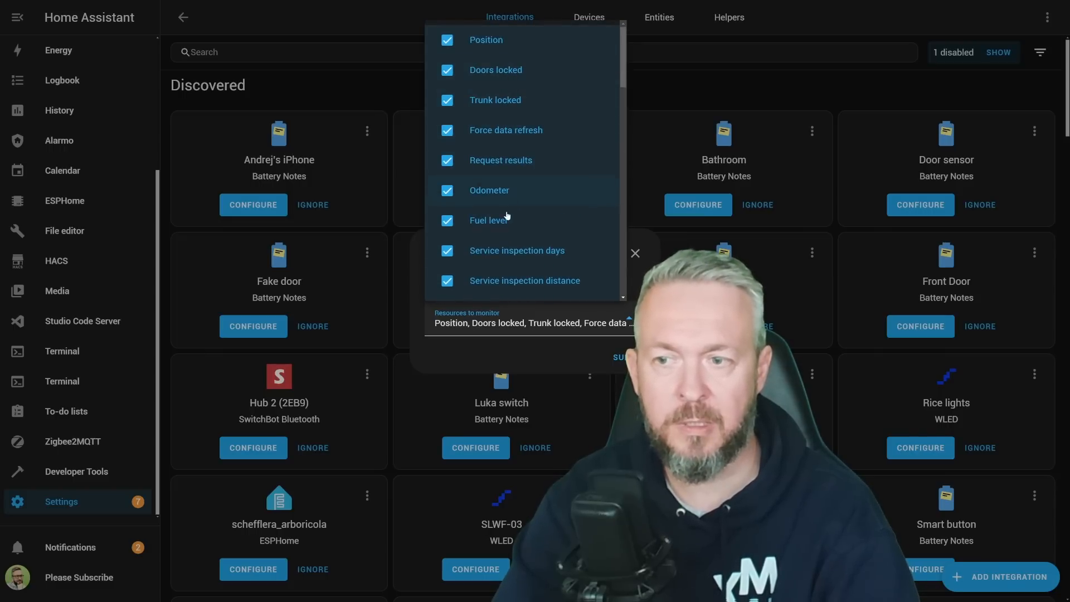
scroll(down, 3)
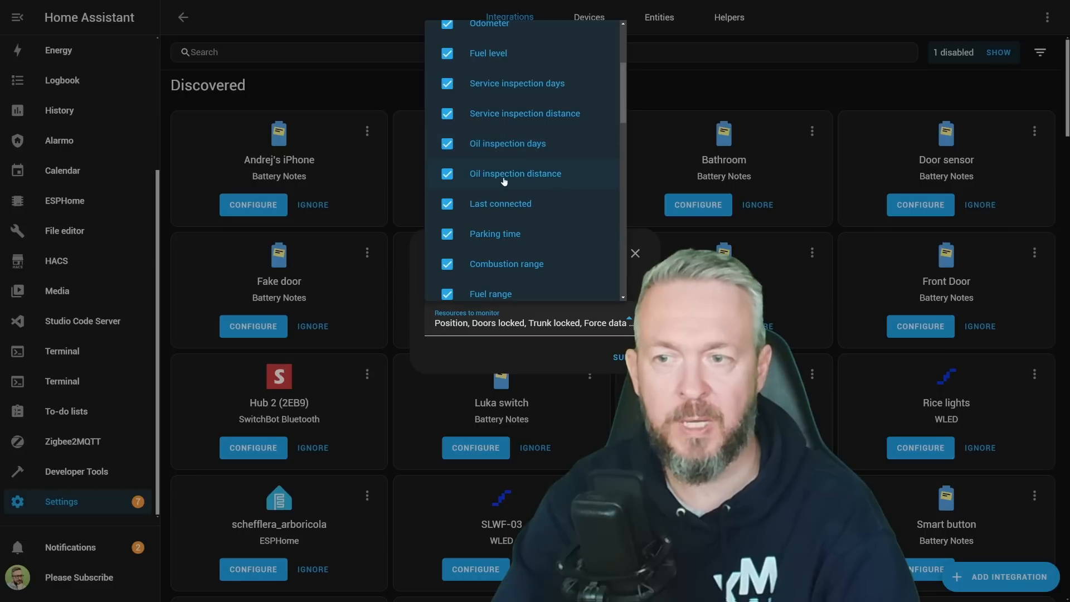
scroll(down, 3)
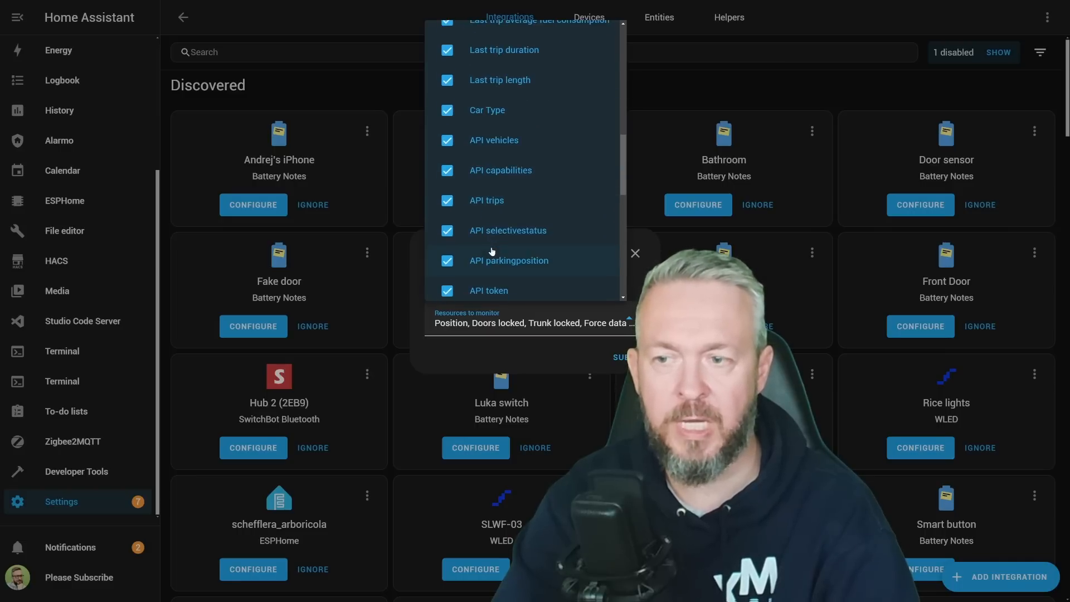
scroll(down, 3)
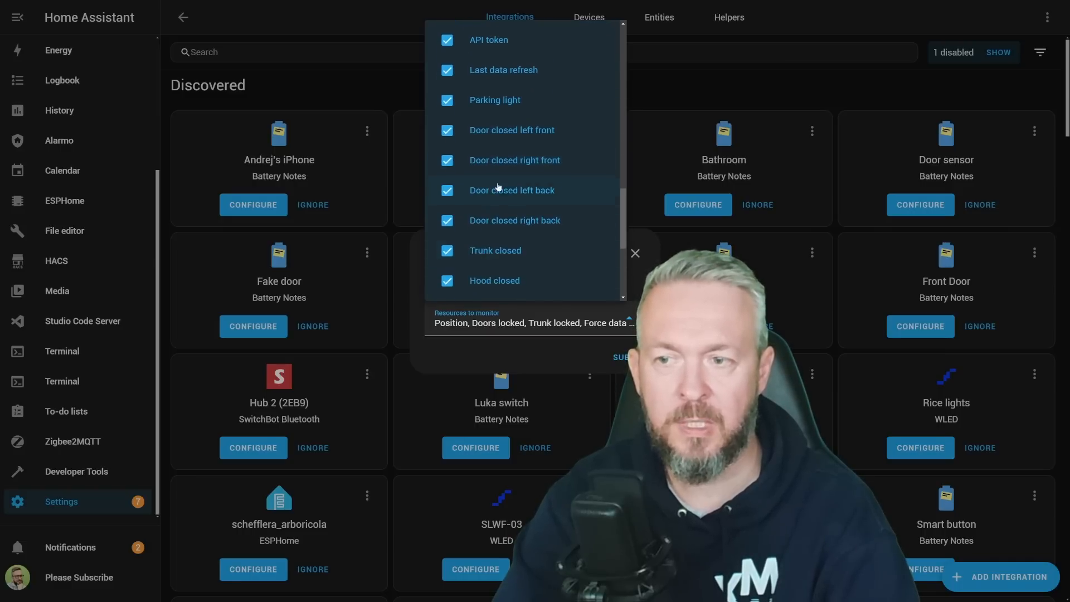
scroll(down, 3)
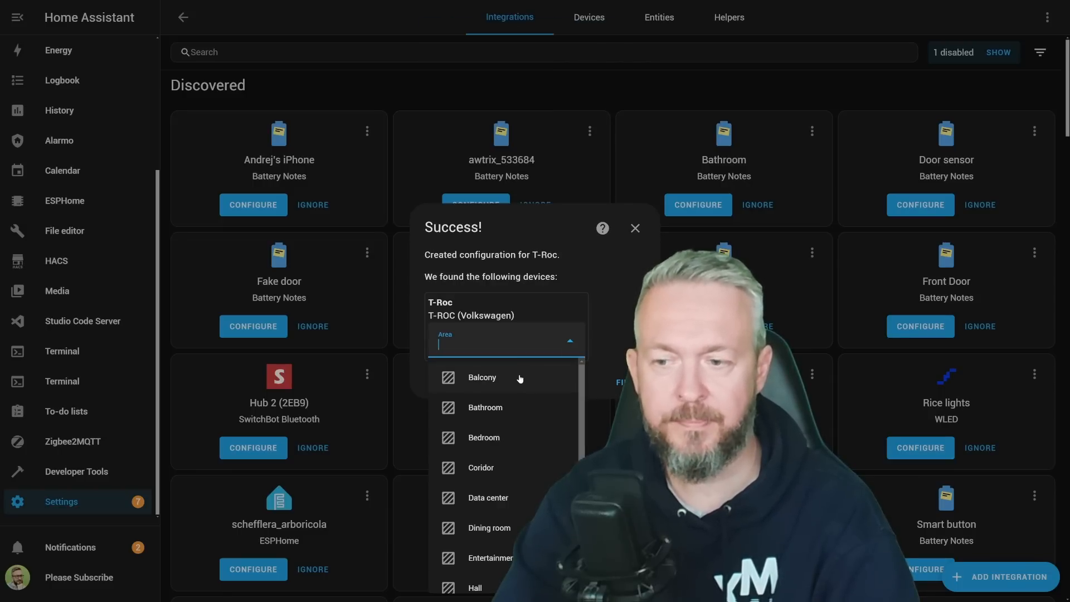
click(634, 228)
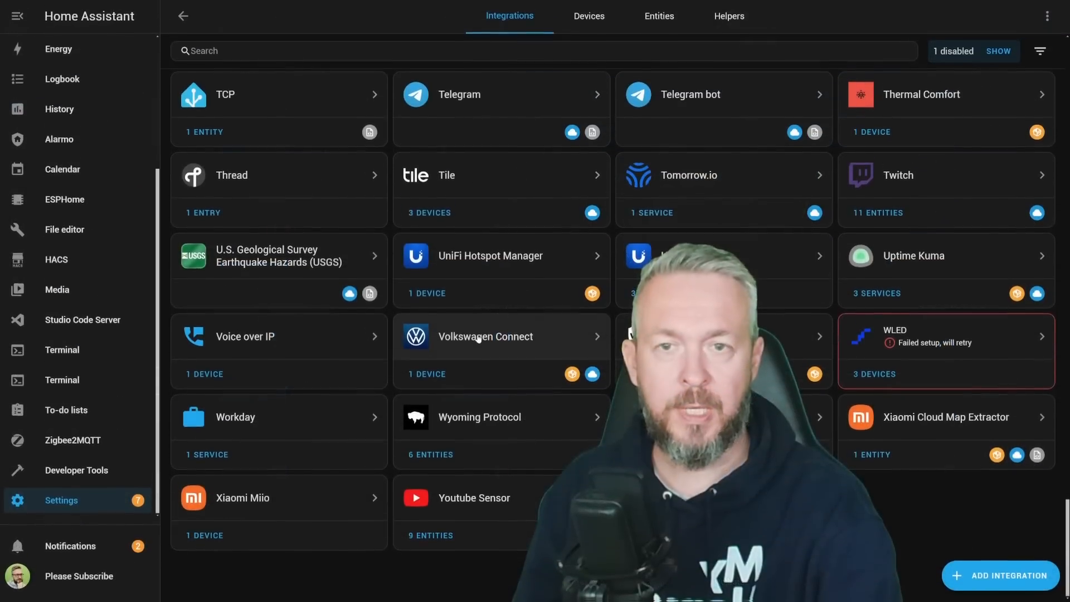
- Review the T-Roc device page's Controls, Sensors and Diagnostic entities
click(485, 337)
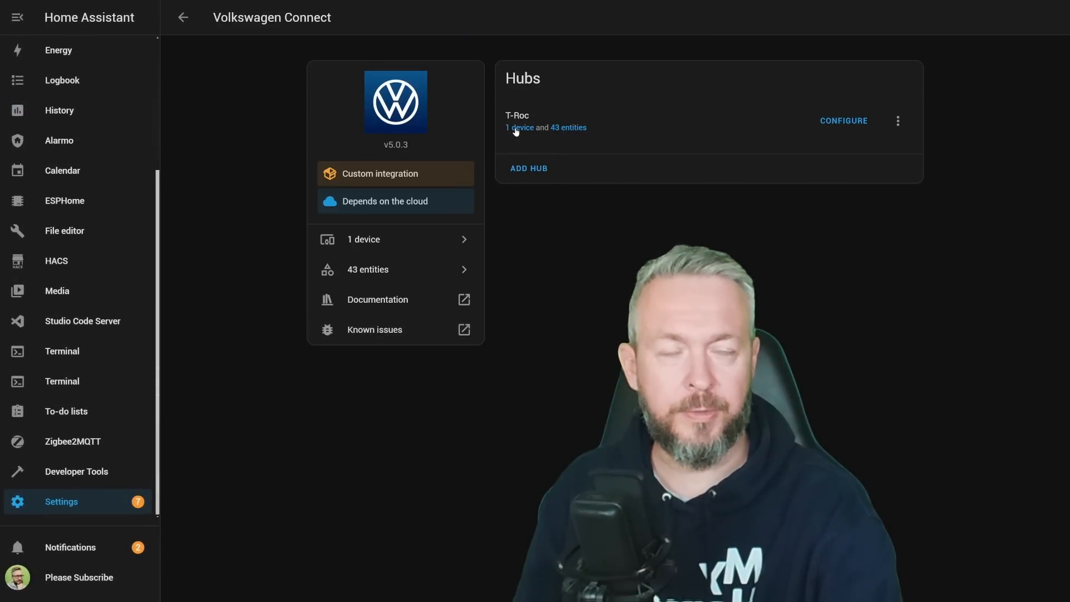
click(519, 127)
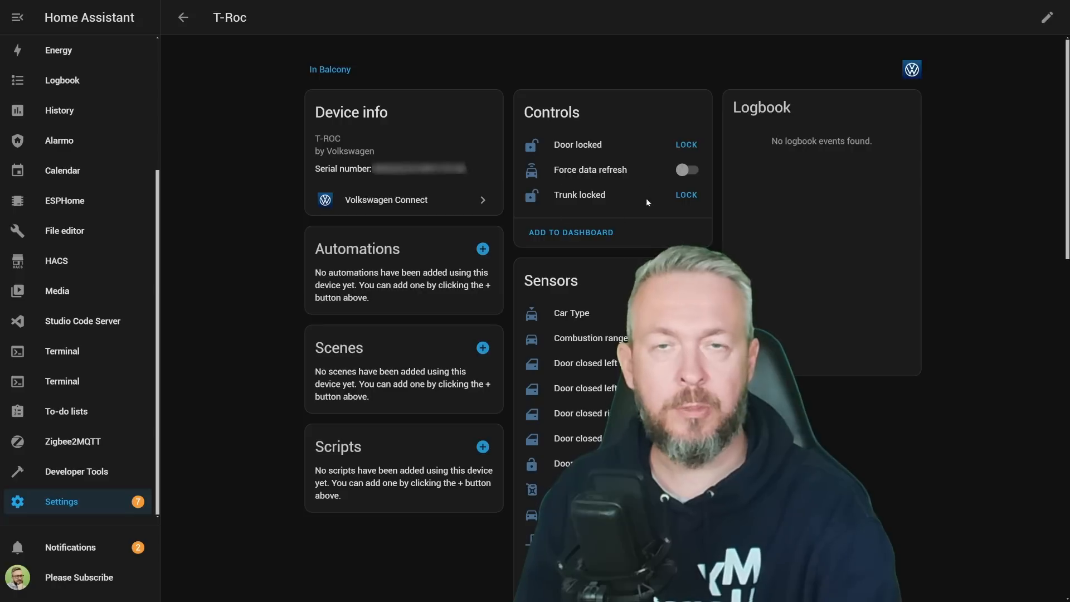
mouse_move(609, 183)
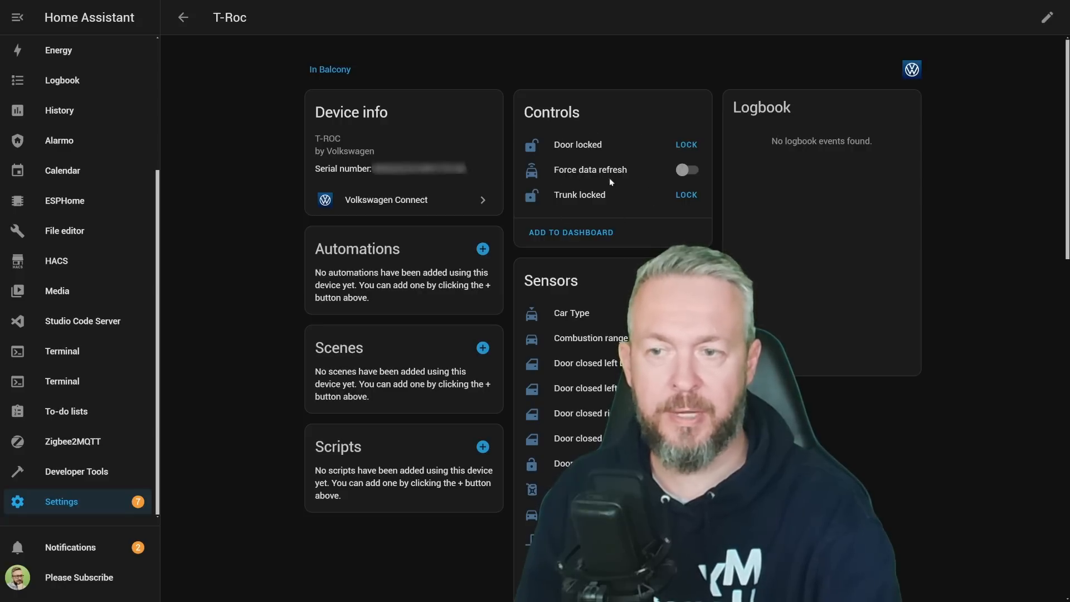
scroll(down, 3)
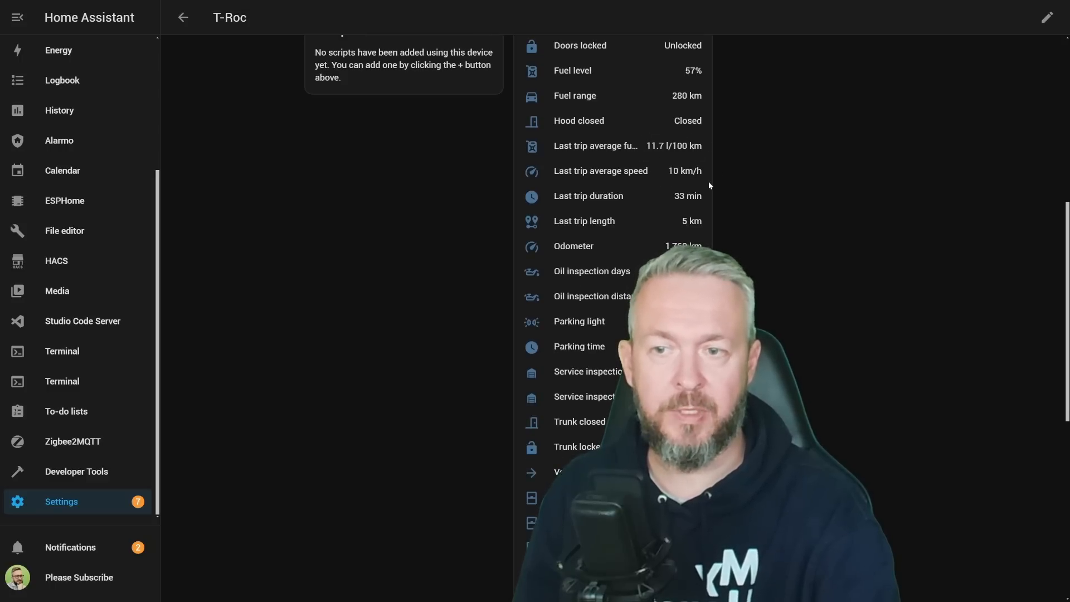
scroll(down, 3)
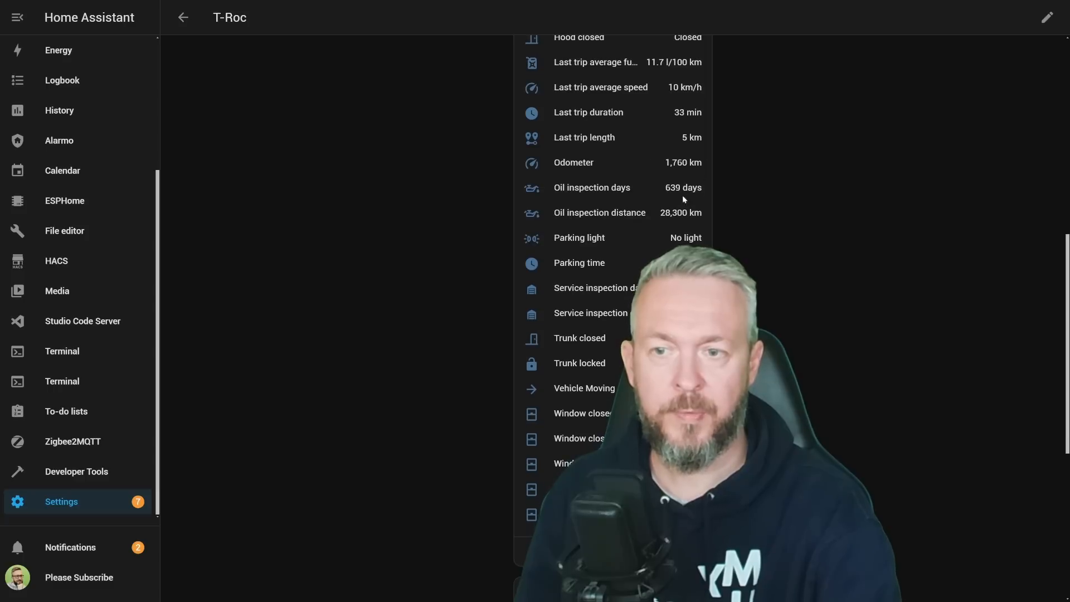
scroll(down, 3)
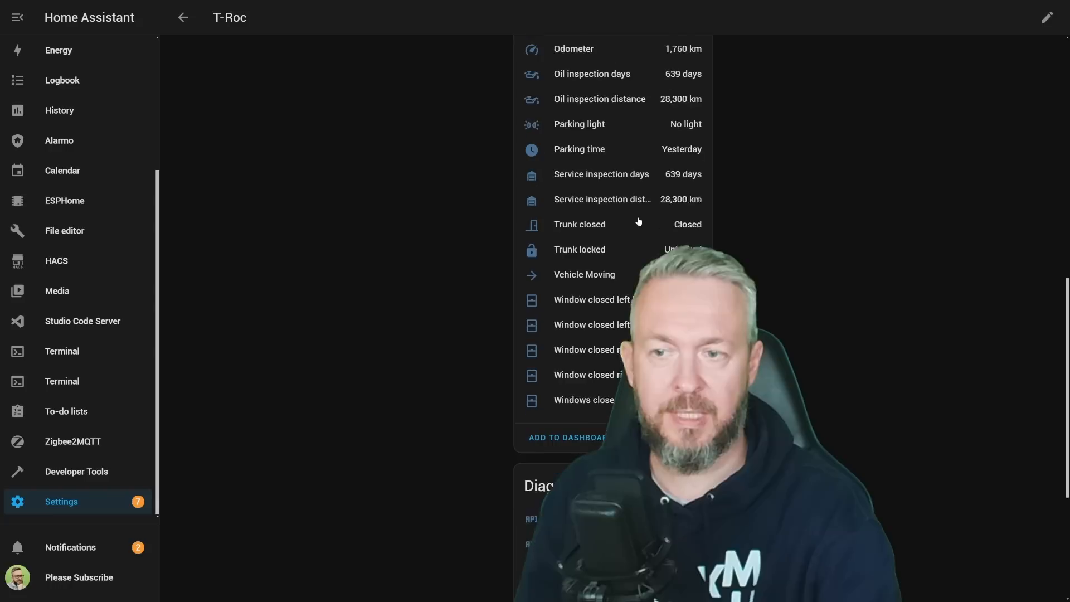
scroll(down, 3)
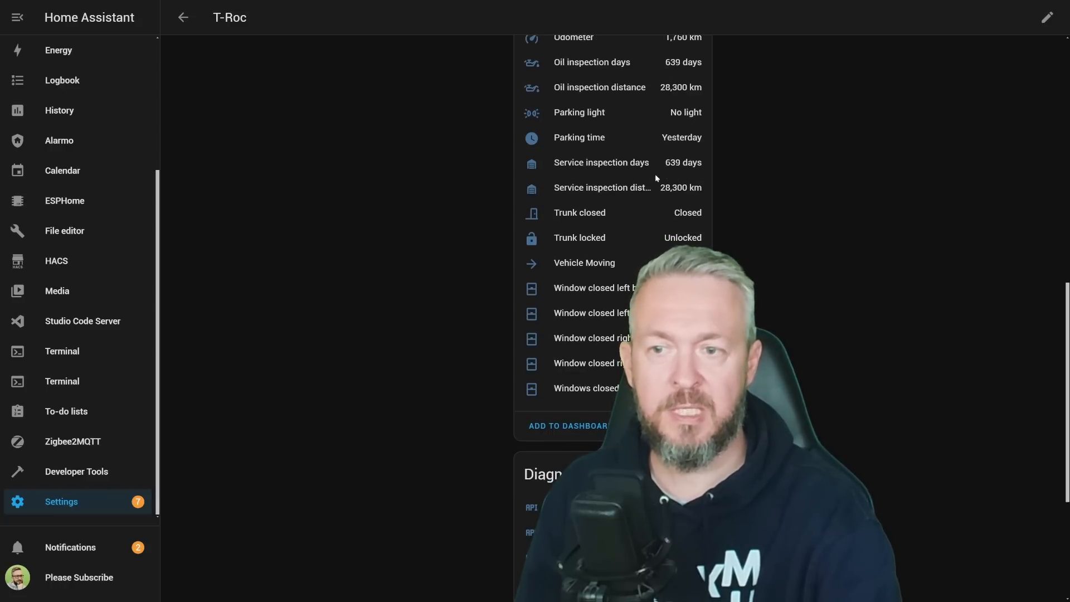
scroll(down, 3)
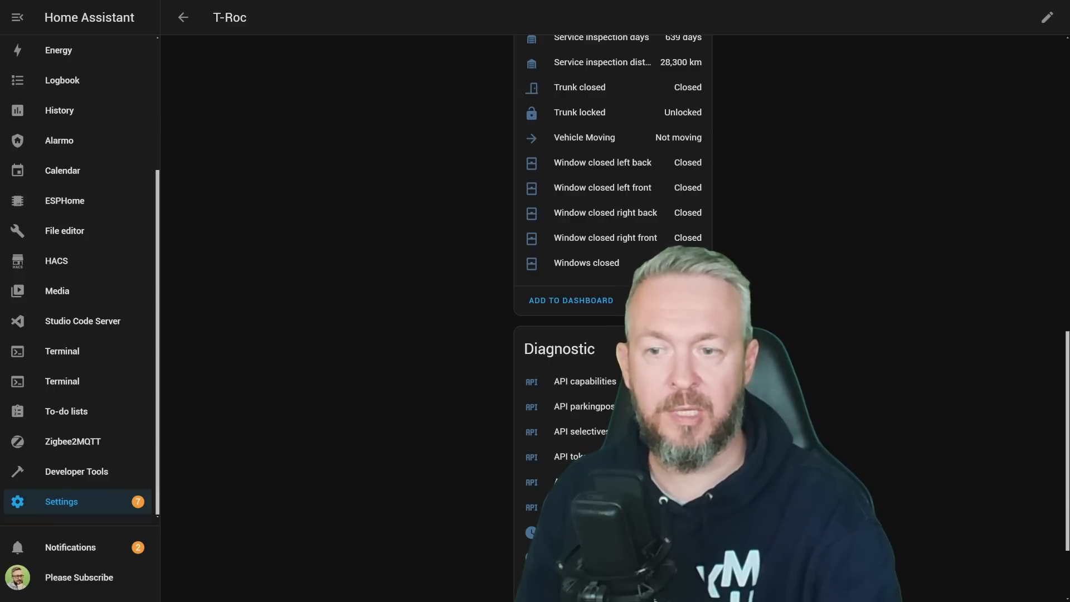
scroll(down, 3)
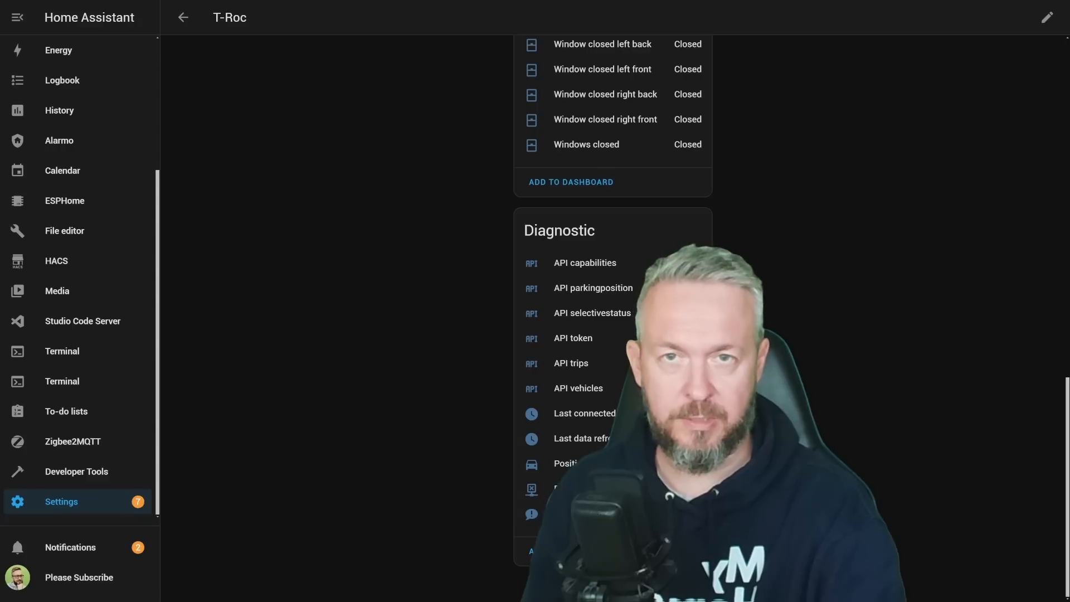
scroll(up, 3)
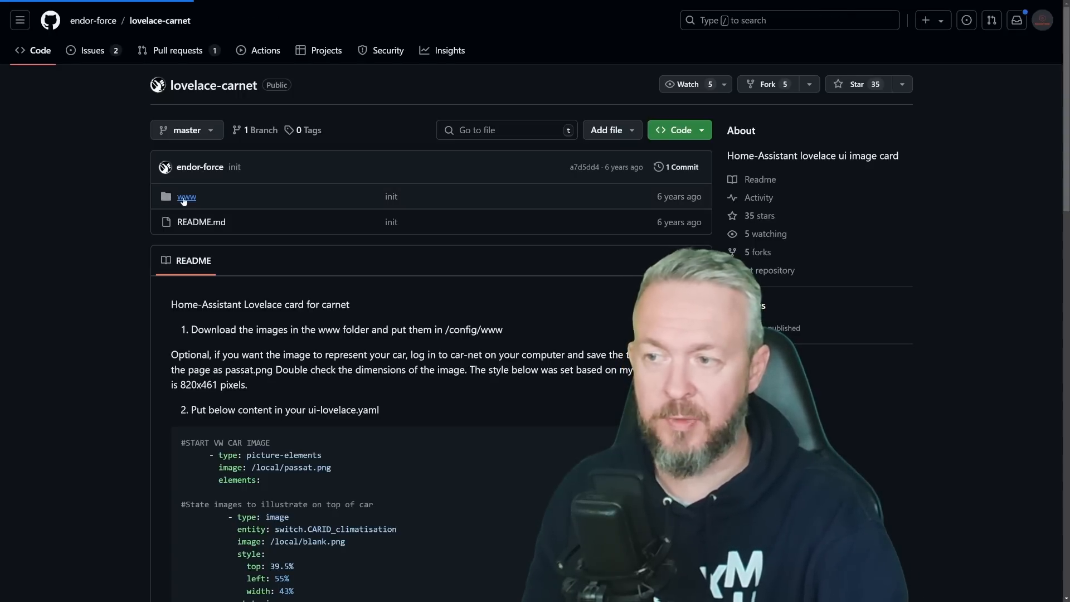
- Read the lovelace-carnet README's picture-elements card YAML example
click(186, 197)
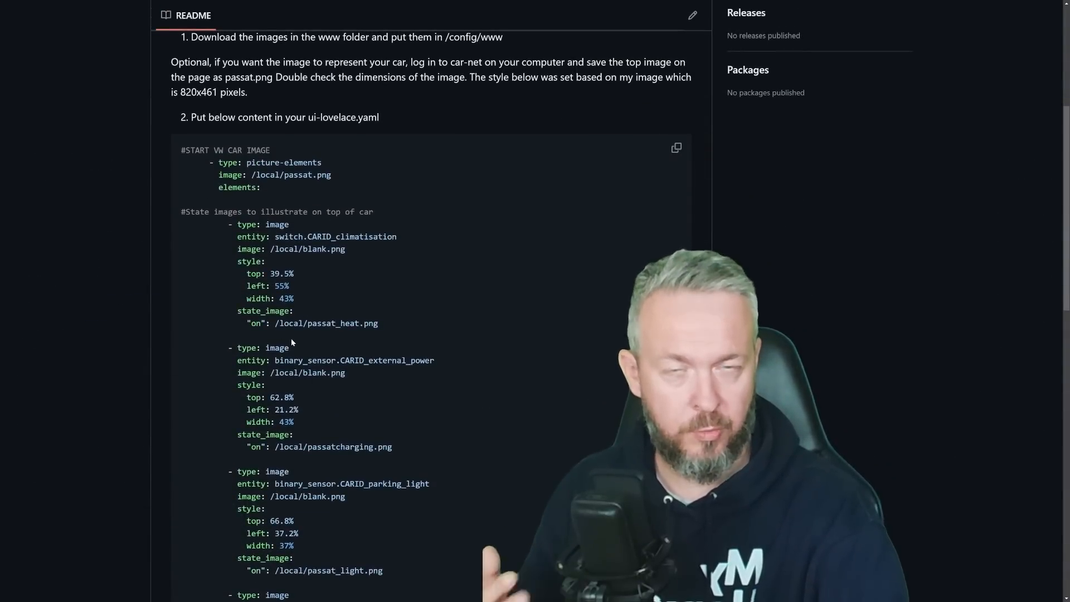
scroll(down, 3)
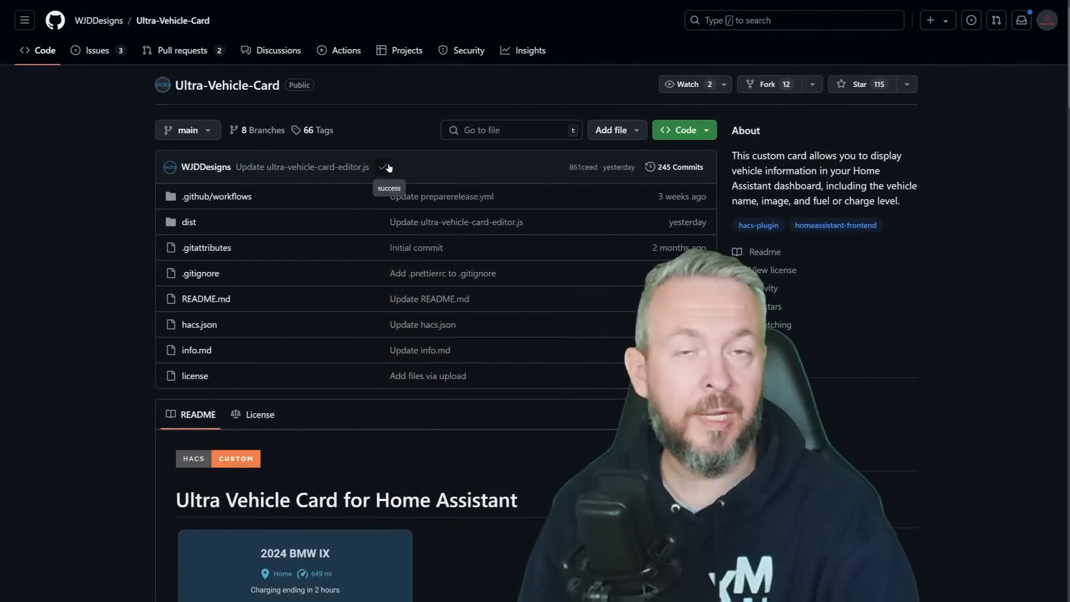
scroll(down, 3)
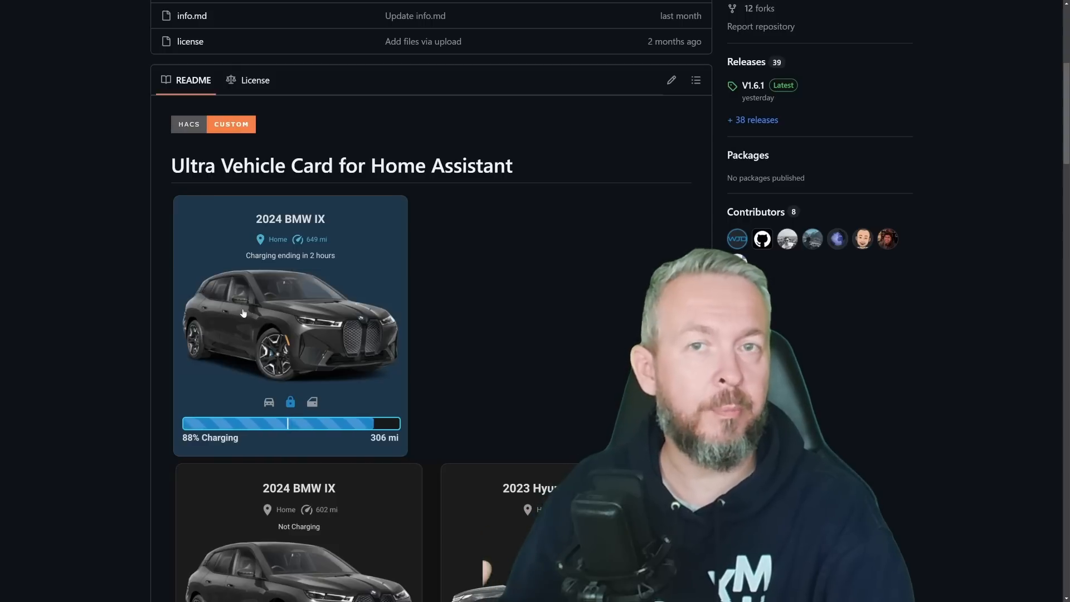
scroll(down, 3)
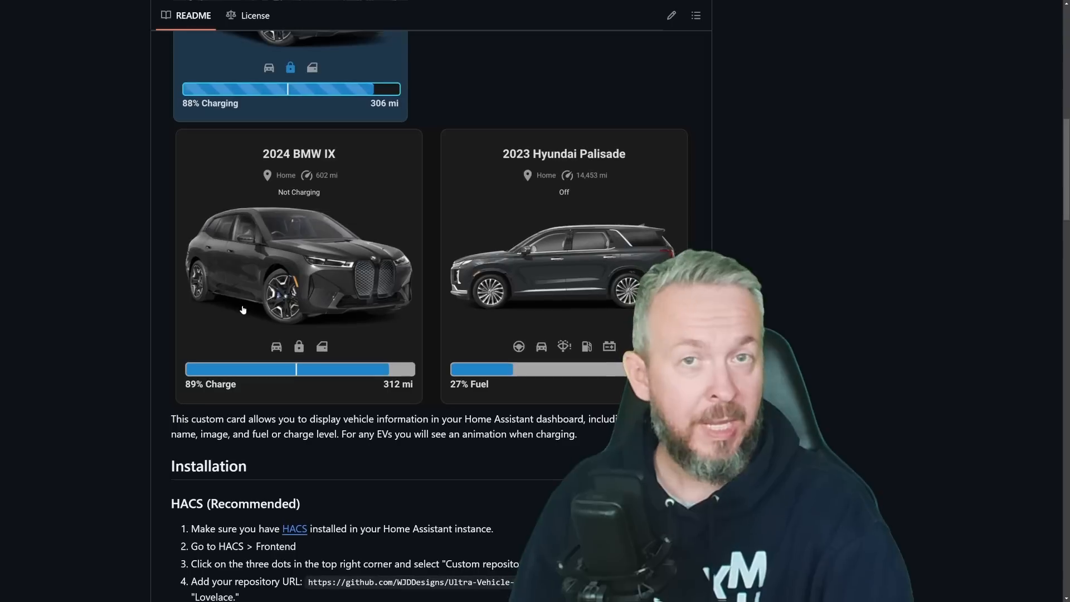
scroll(down, 3)
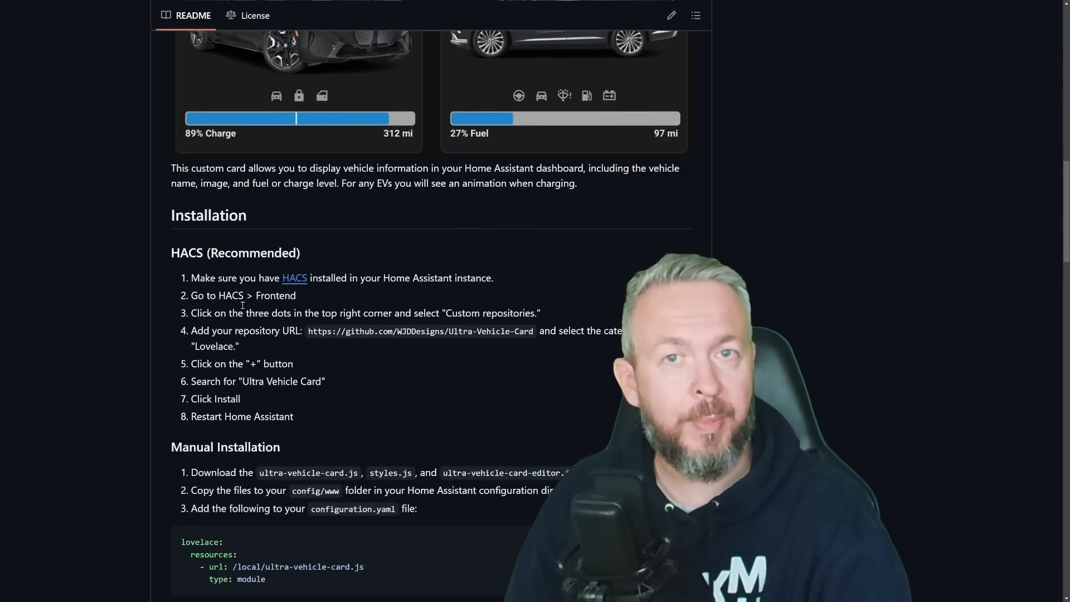
double_click(319, 331)
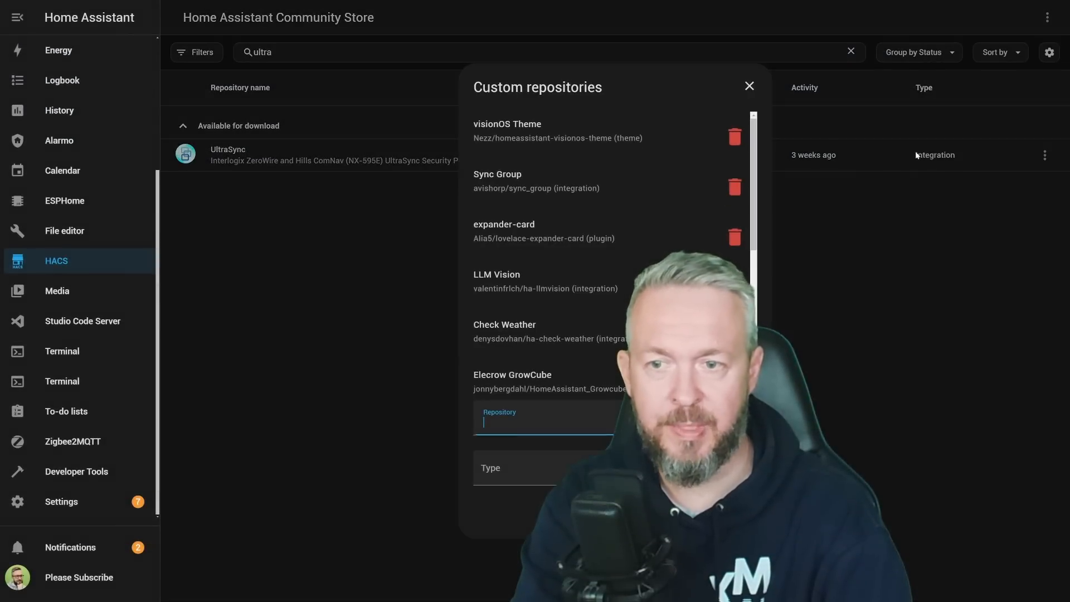
- Add the WJDDesigns Ultra-Vehicle-Card GitHub URL as a Dashboard custom repository in HACS
text(https://github.com/WJDDesigns/)
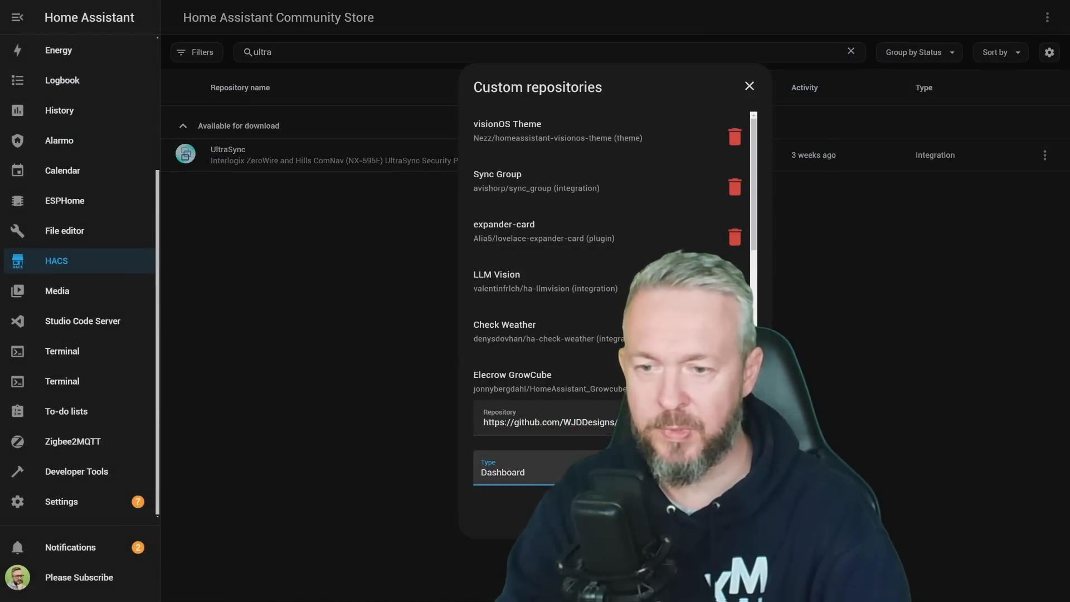
click(748, 86)
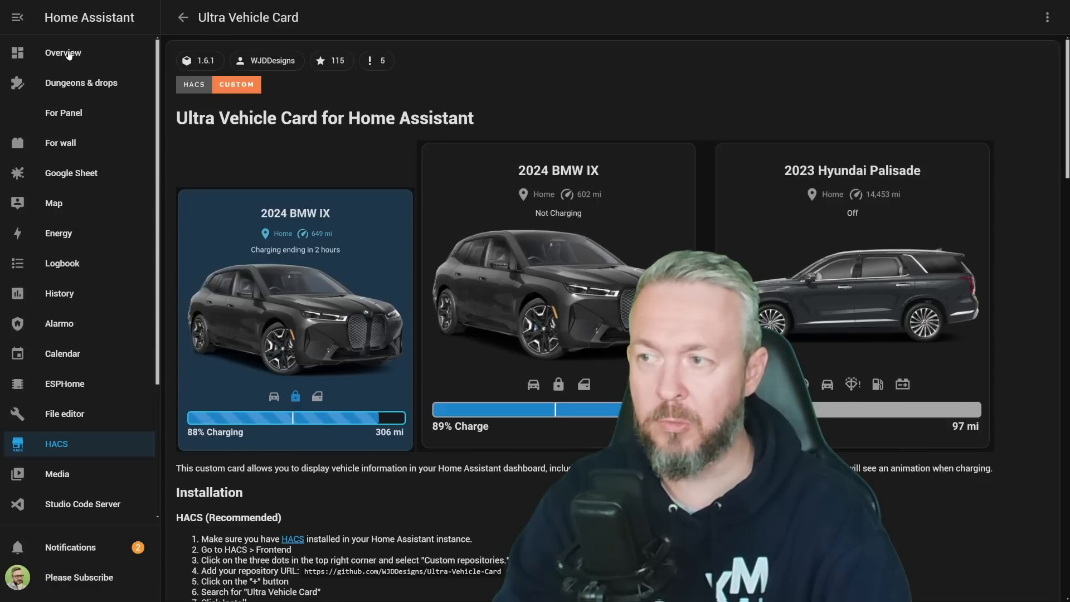
- Start a new card on the HACS dashboard view and search the picker for 'ul'
click(62, 53)
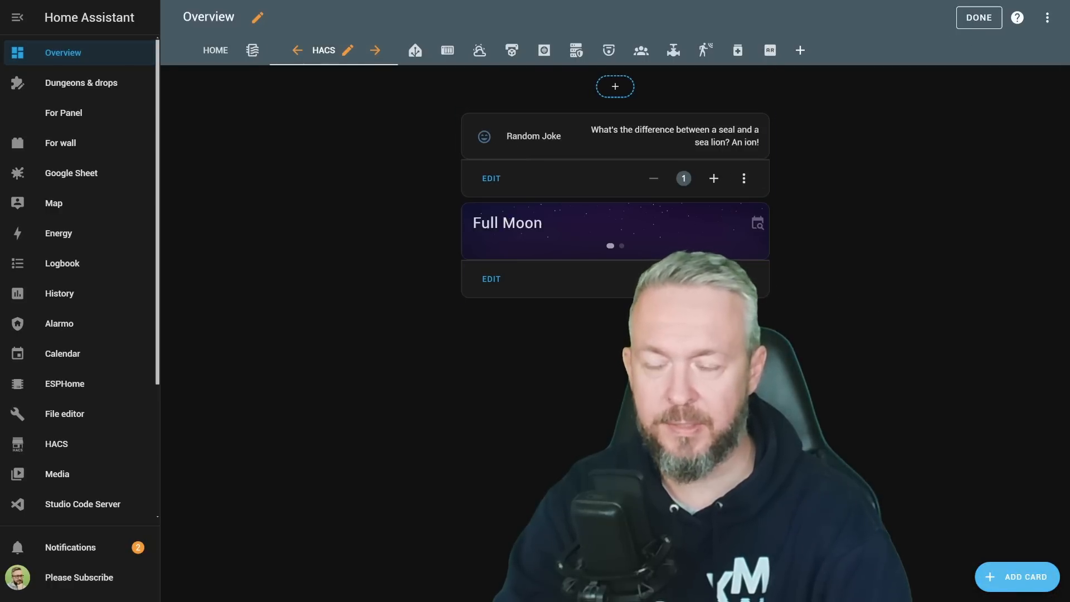
click(613, 87)
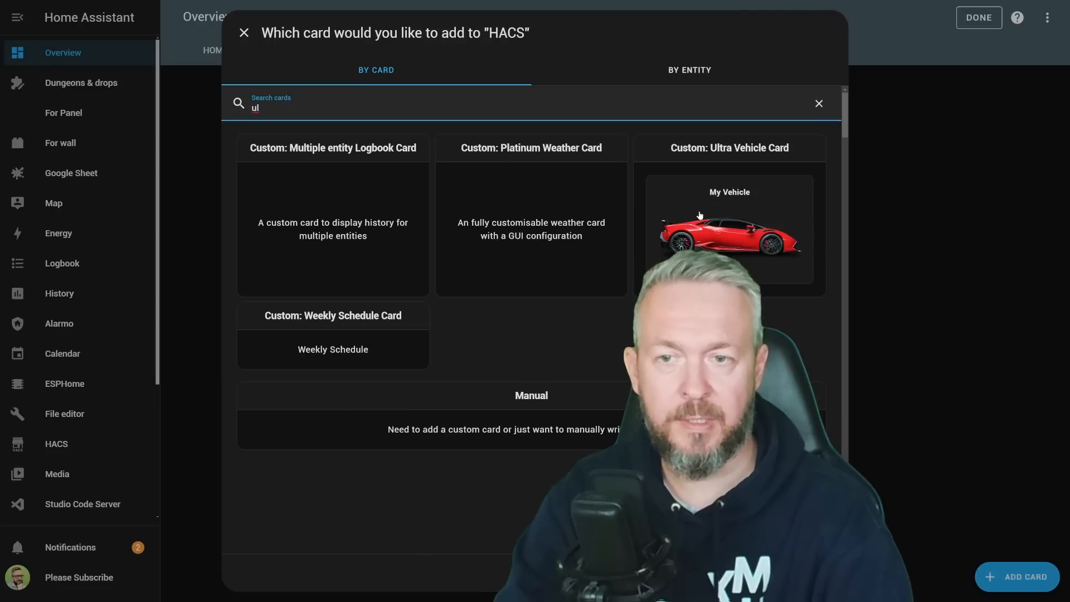
- Create an Ultra Vehicle Card titled T-Roc as a Fuel Vehicle with an uploaded T-Roc photo
click(728, 228)
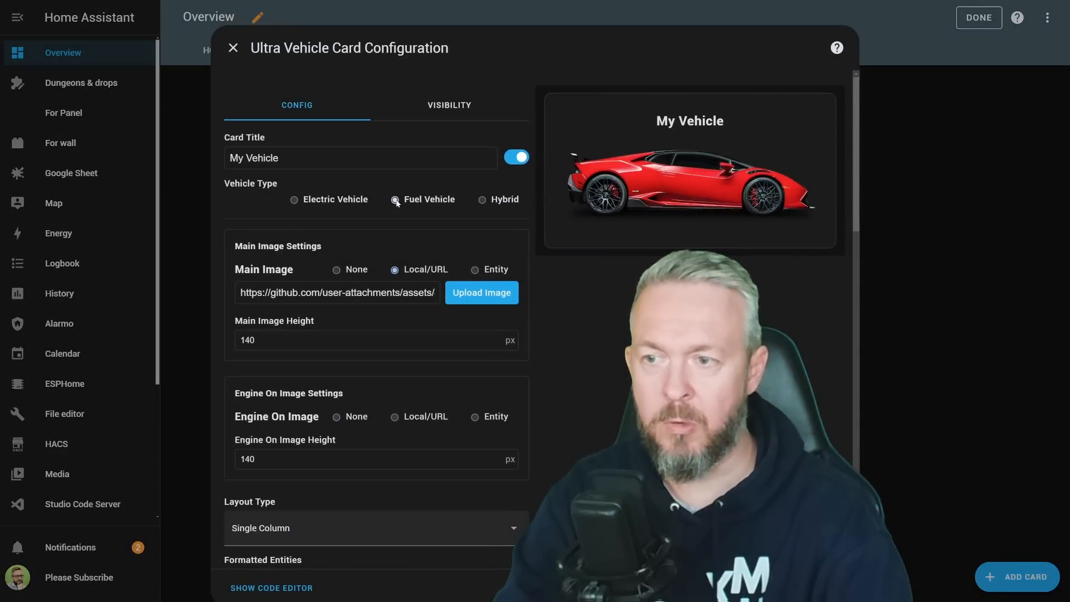
text(T-T)
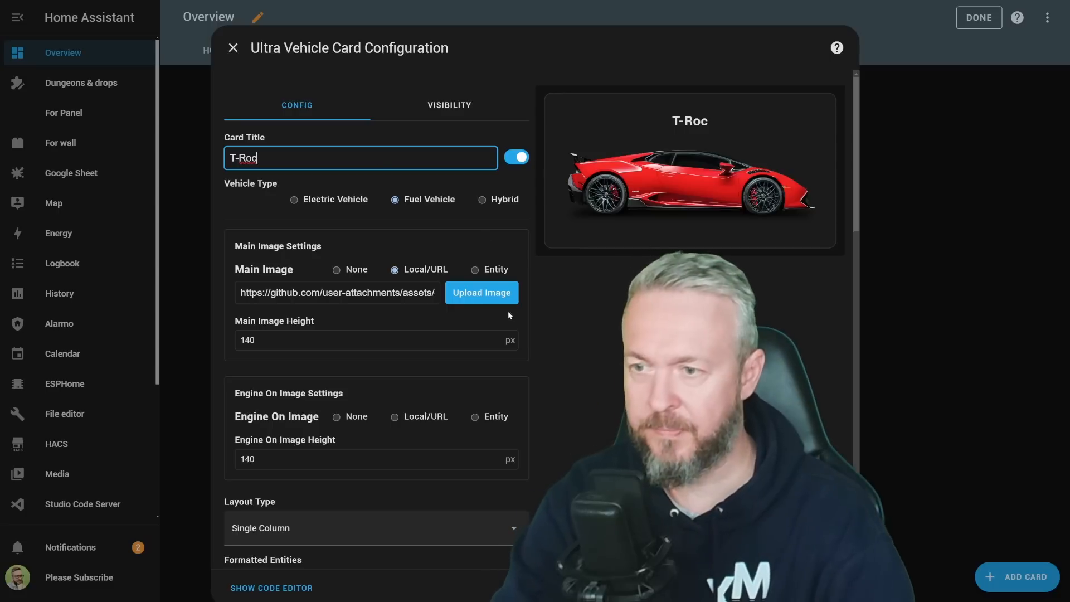
click(480, 292)
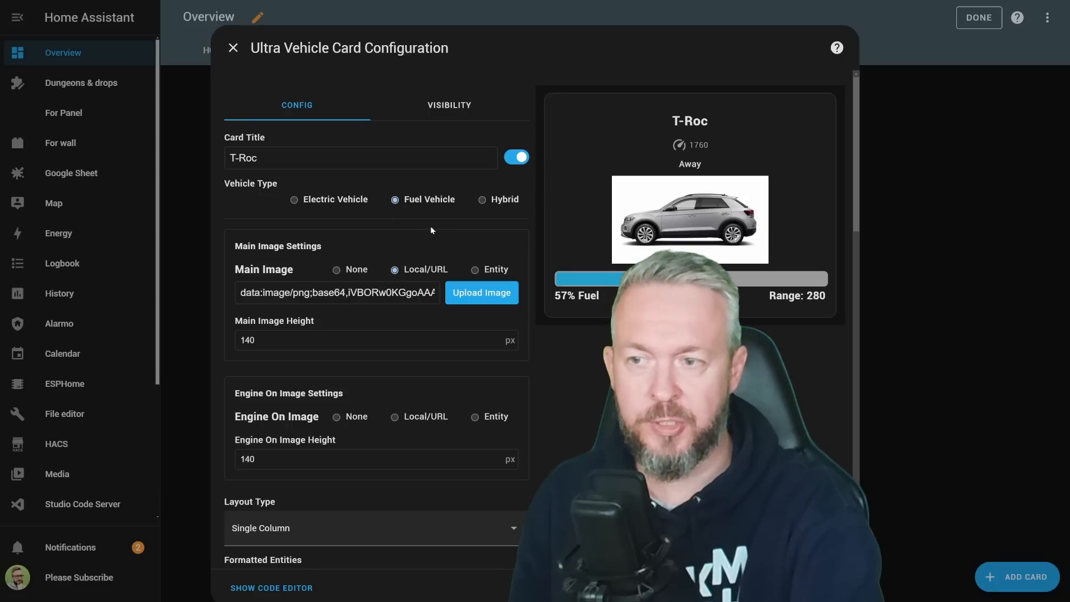
- Map the T-Roc fuel, range, odometer and position tracker entities in Entity Settings
scroll(down, 3)
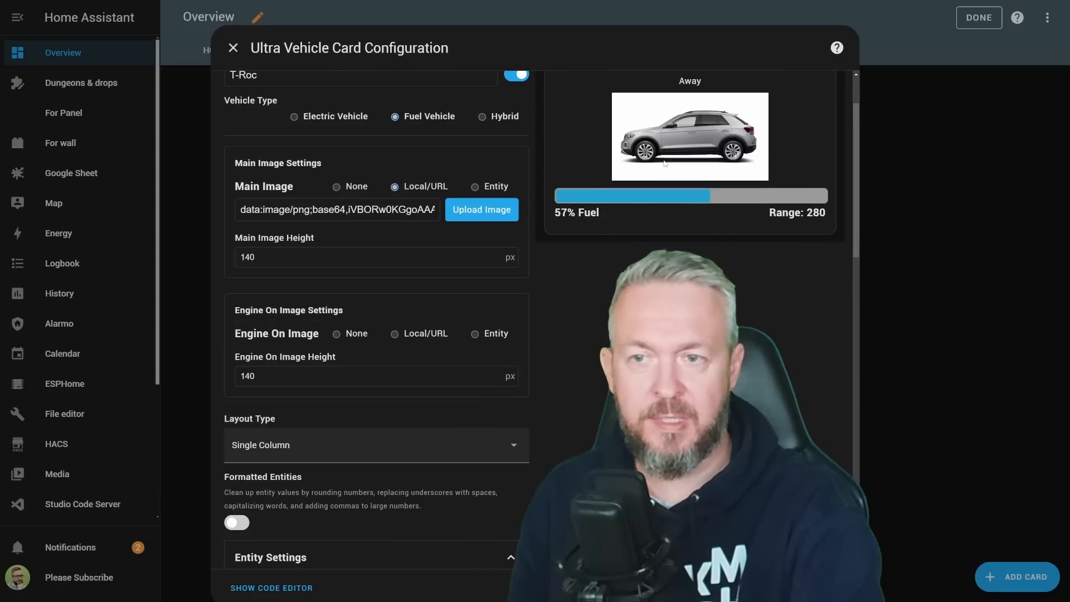
scroll(down, 3)
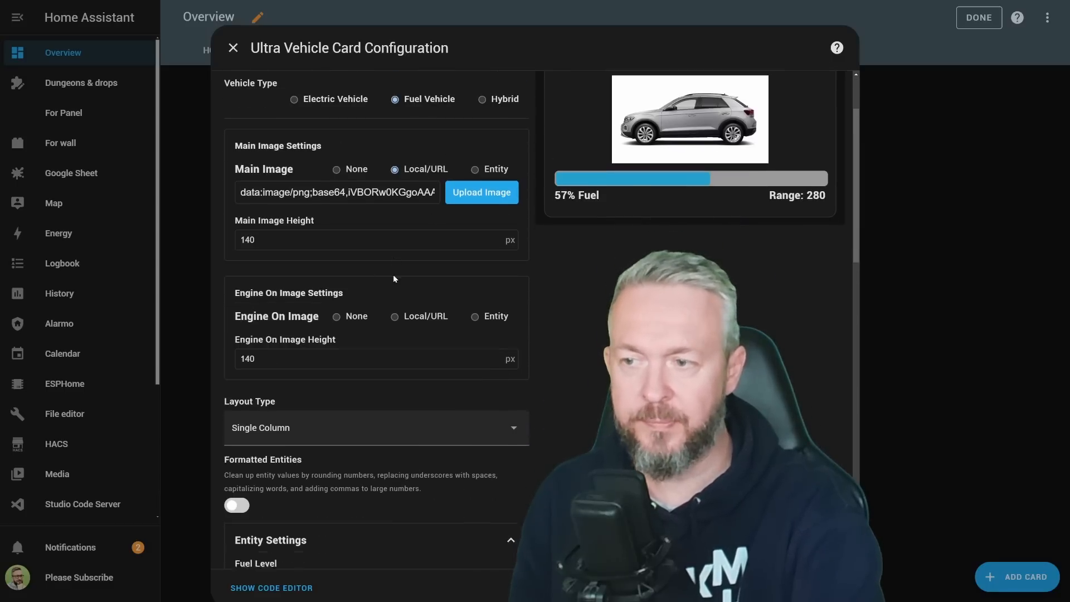
scroll(down, 3)
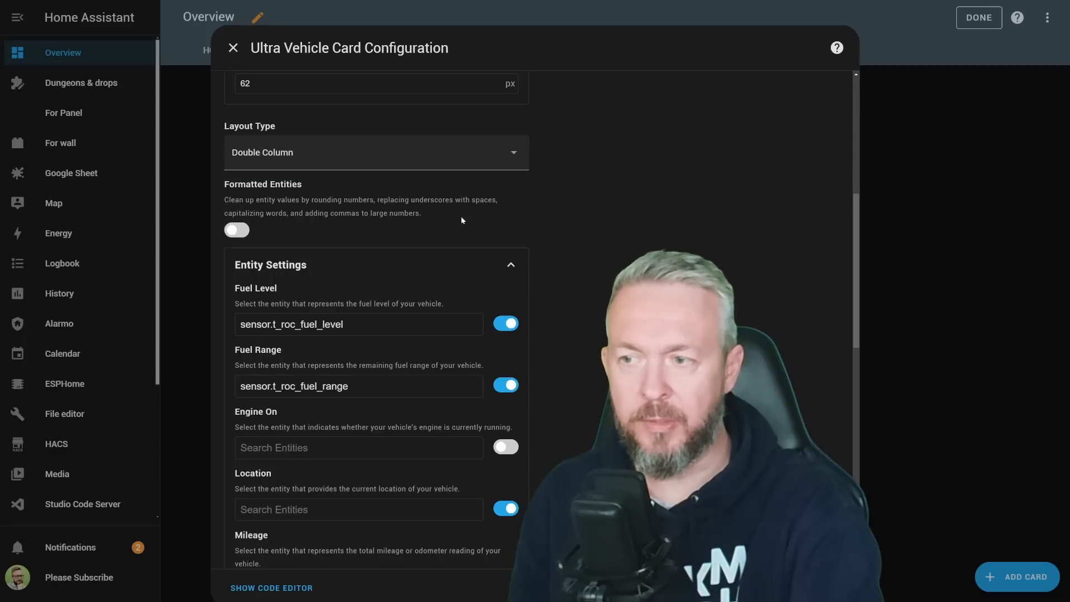
click(375, 152)
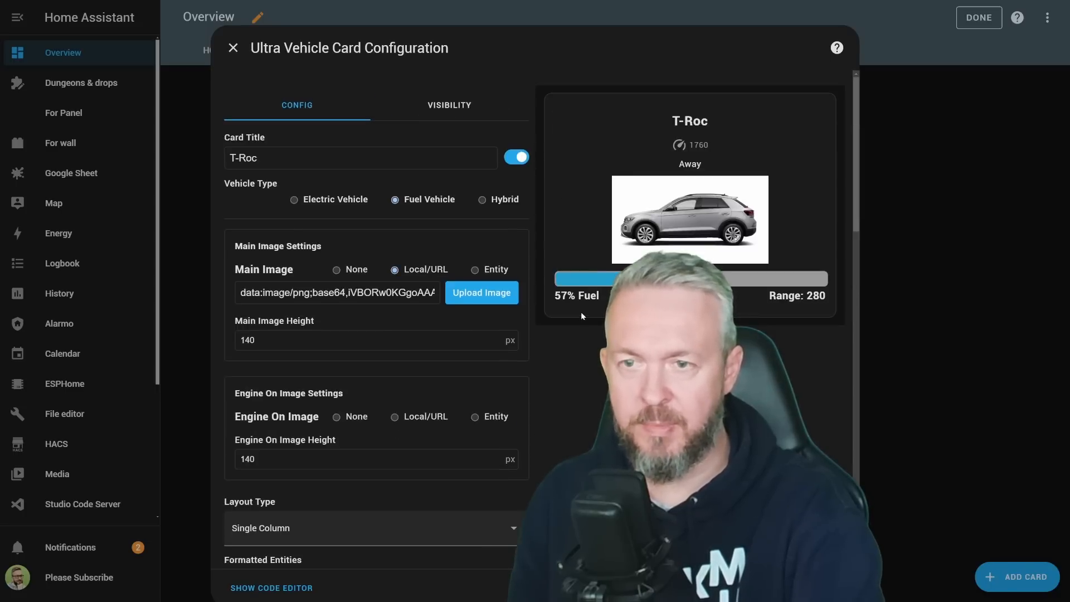
scroll(down, 3)
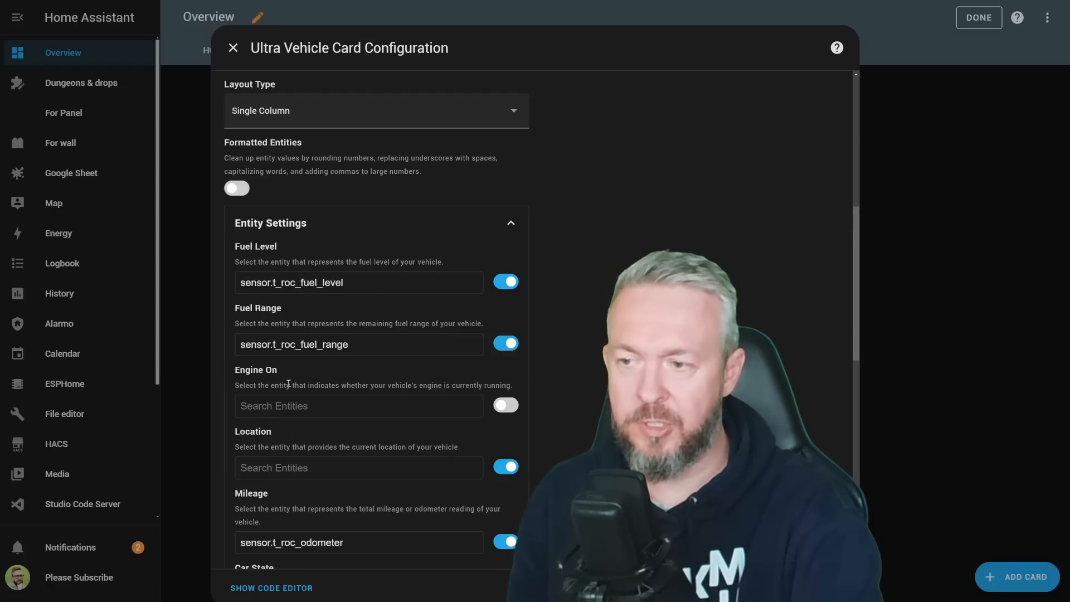
scroll(down, 3)
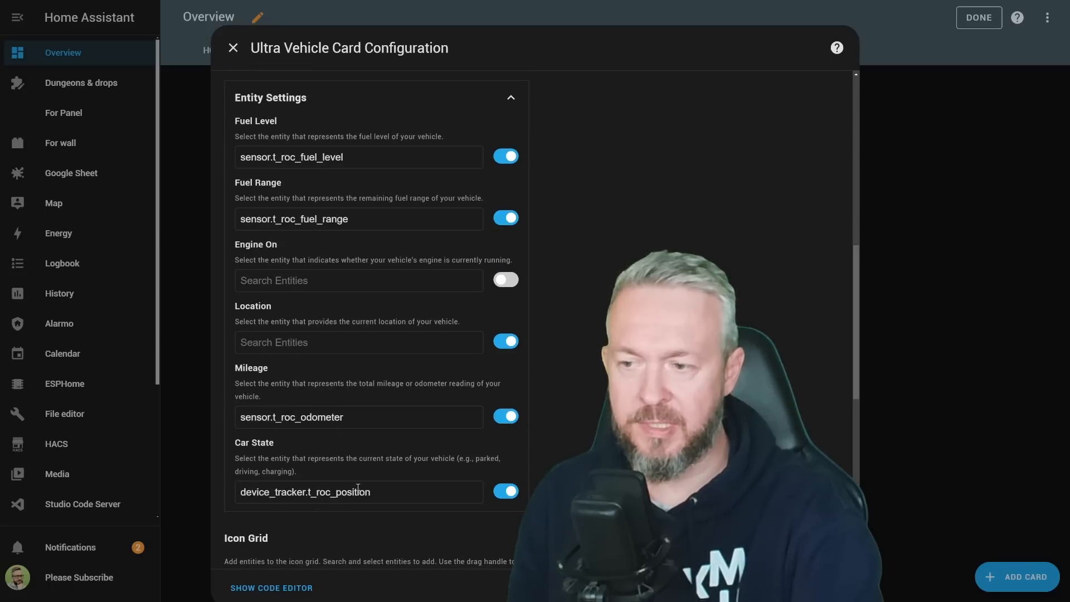
click(359, 491)
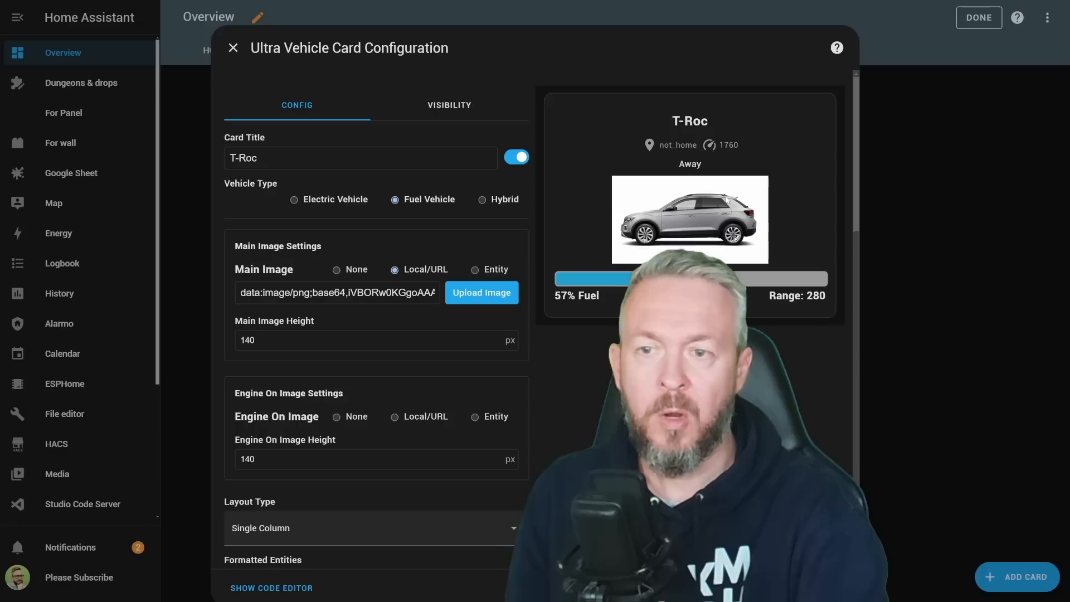
mouse_move(672, 136)
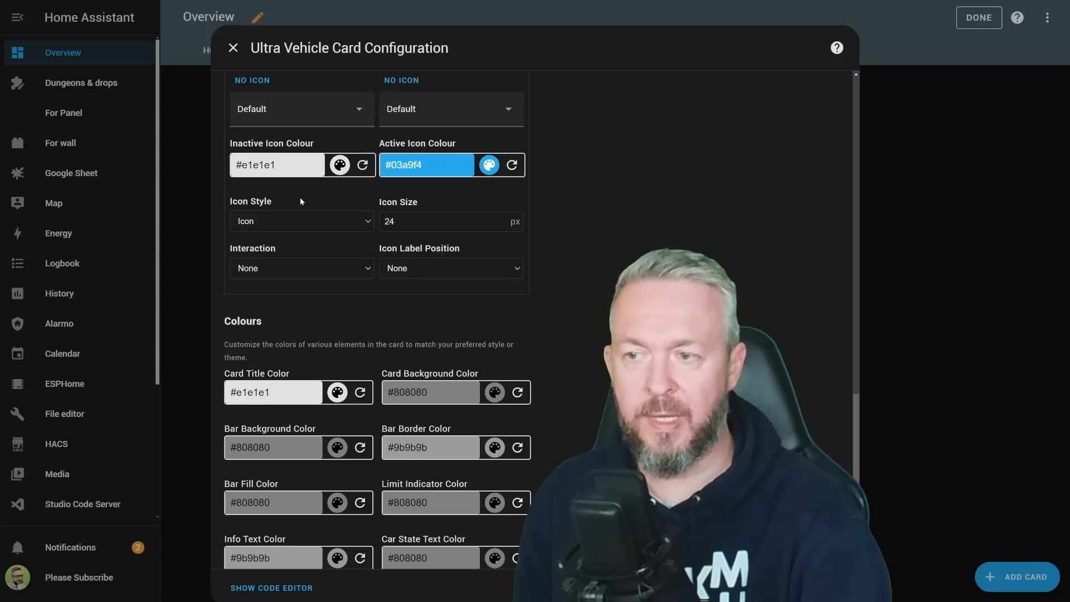
mouse_move(465, 281)
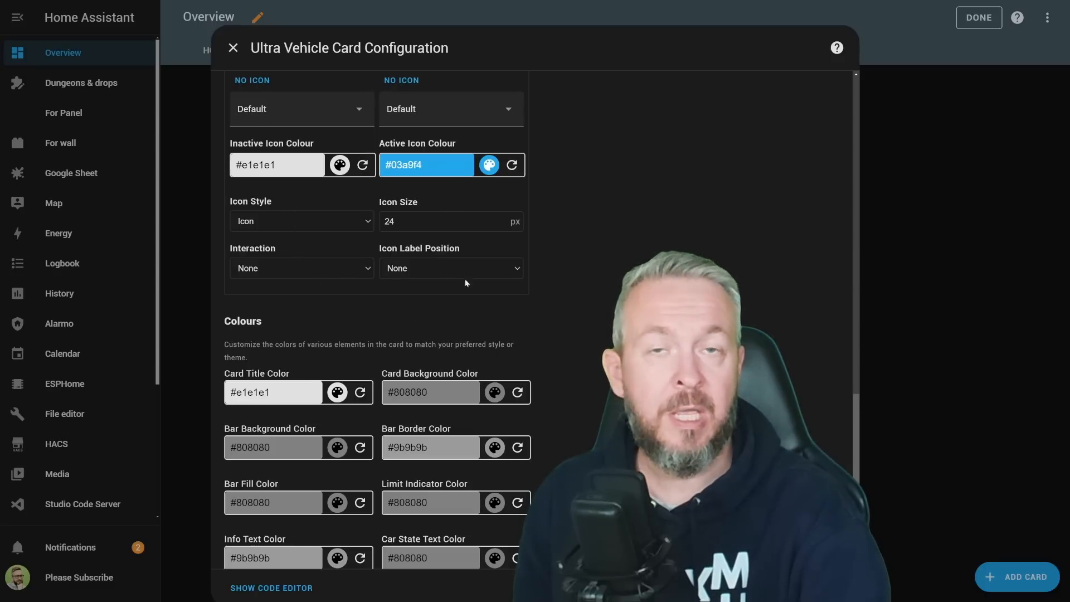
- Enable Formatted Entities and set an olive Bar Fill Color so km values show formatted
scroll(down, 3)
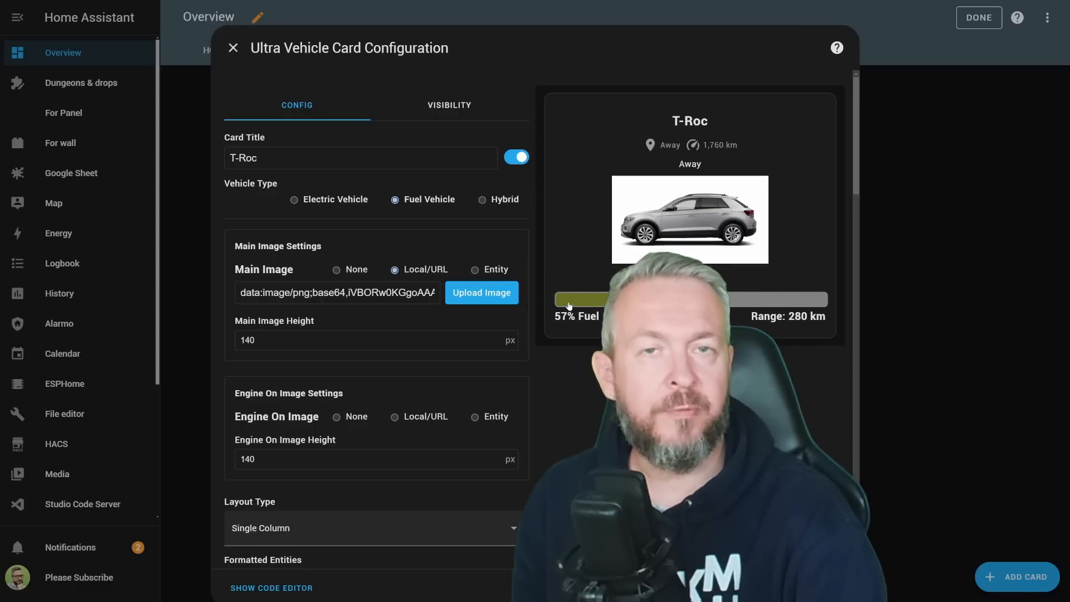
scroll(down, 3)
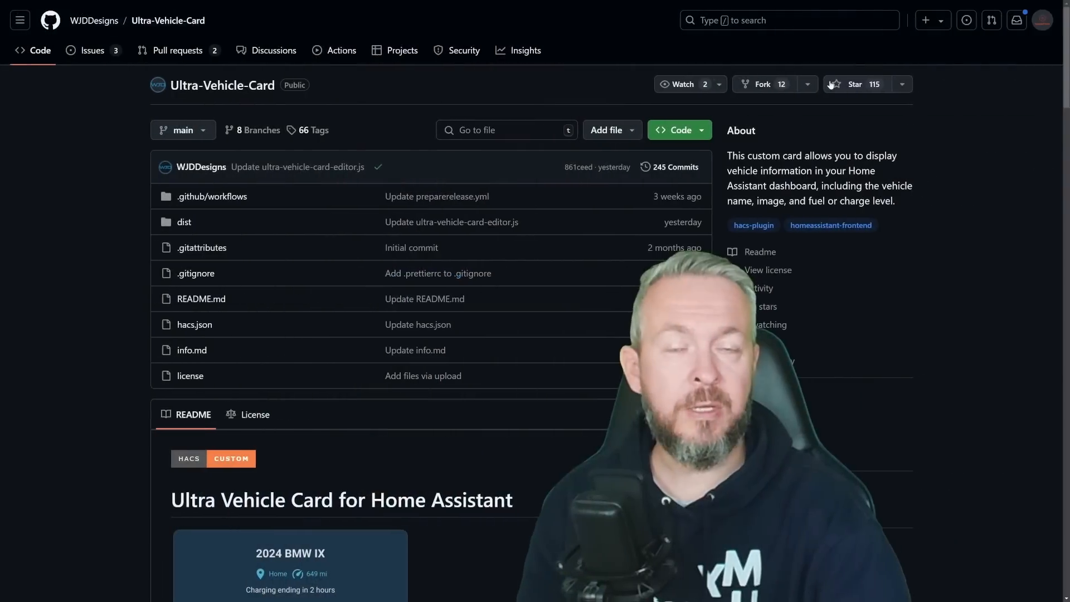
- Star the Ultra-Vehicle-Card repository on GitHub
click(853, 84)
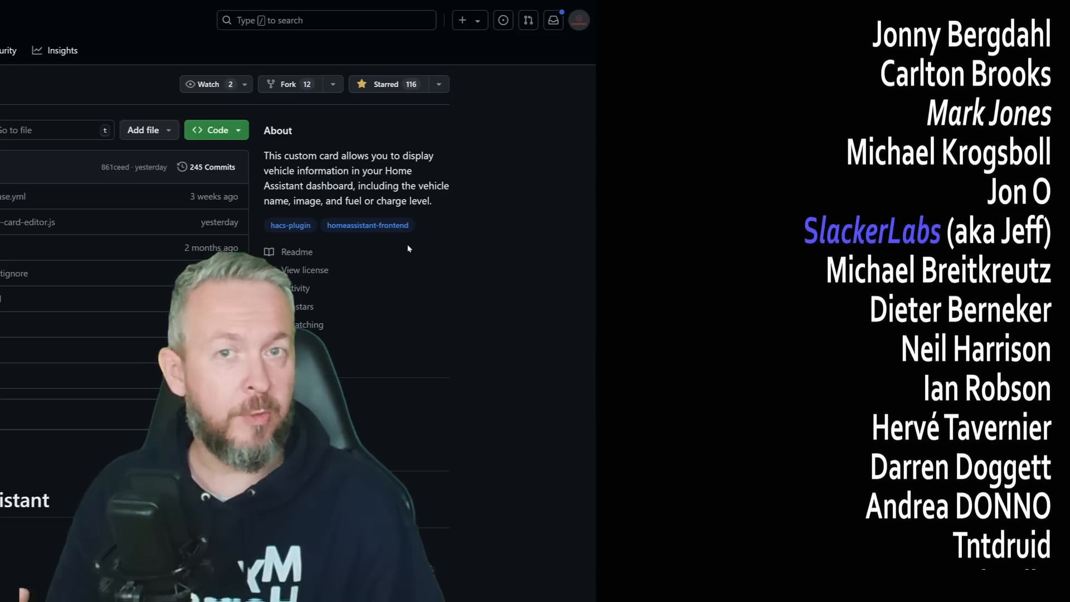
scroll(down, 3)
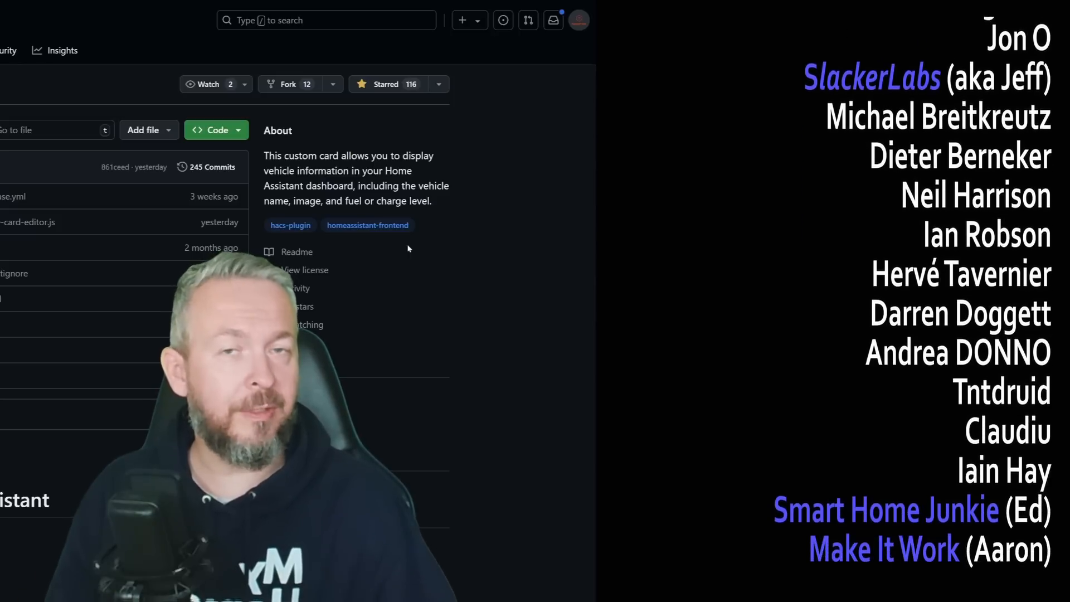